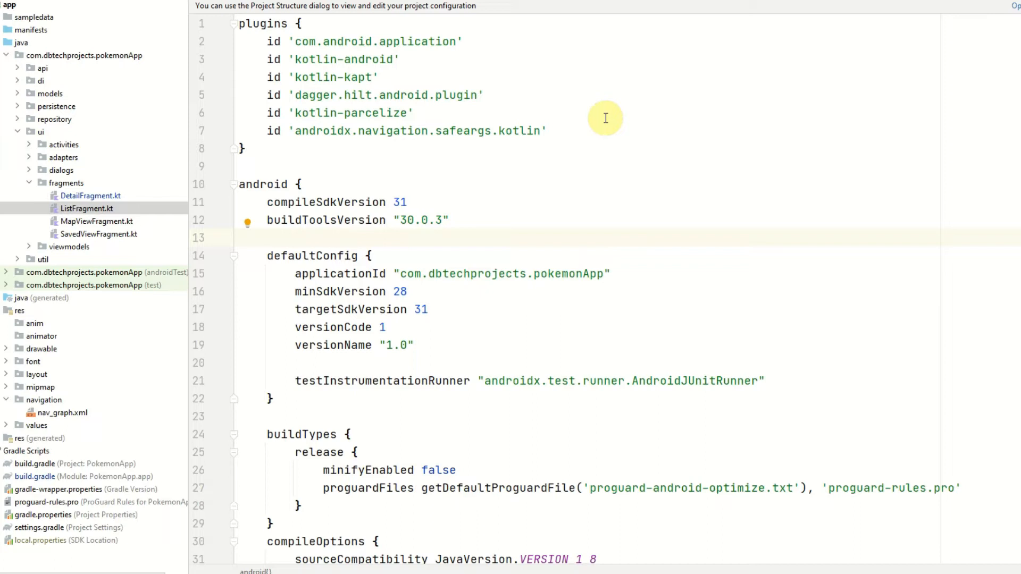
{"action": "mouse_move", "coordinate": [515, 74]}
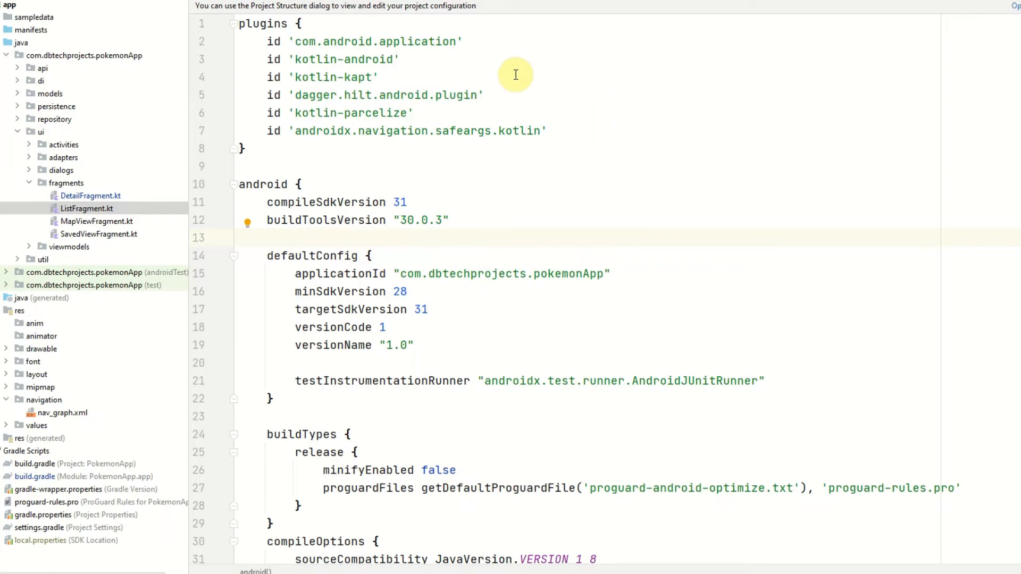
{"action": "mouse_move", "coordinate": [550, 28]}
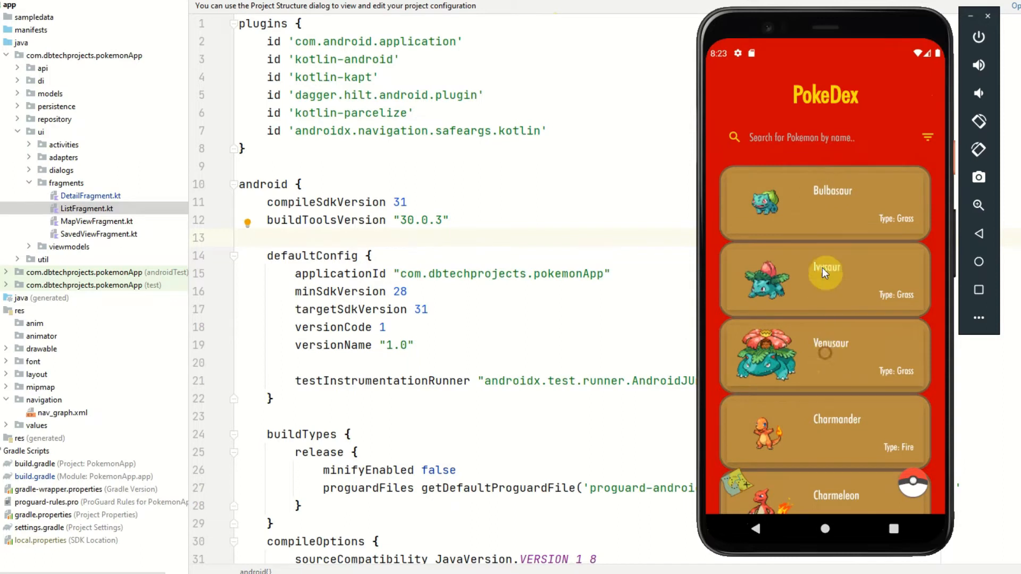
{"action": "mouse_move", "coordinate": [821, 218]}
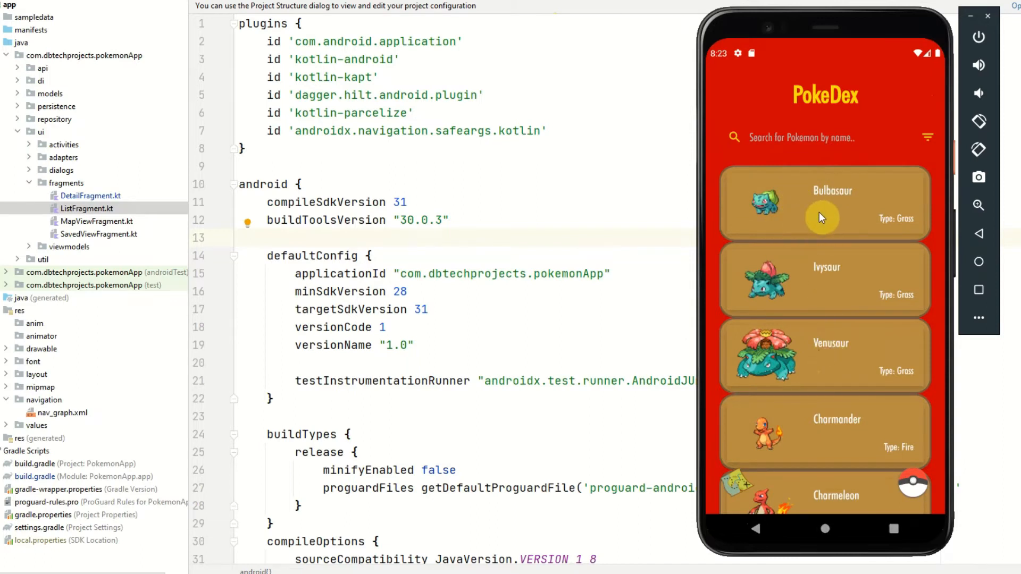
Step: Tap Bulbasaur in the PokeDex list and scroll through its abilities and statistics
{"action": "left_click", "coordinate": [824, 203]}
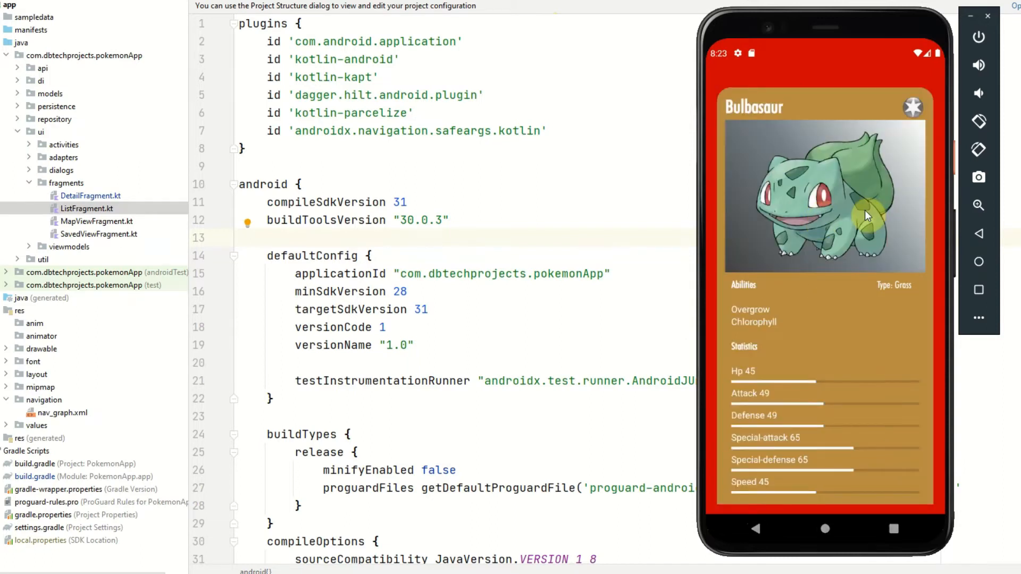
{"action": "mouse_move", "coordinate": [708, 247]}
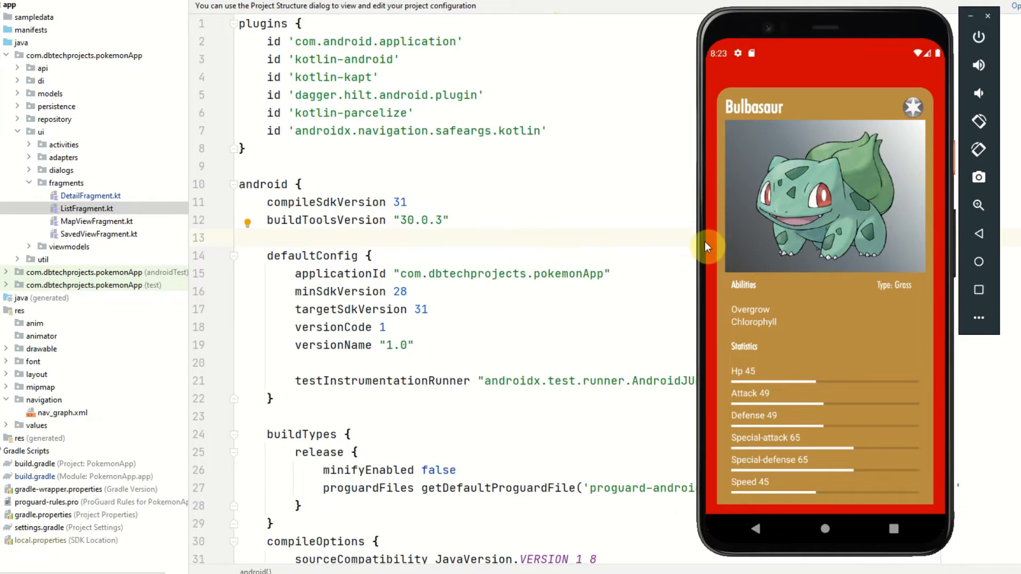
{"action": "mouse_move", "coordinate": [715, 253]}
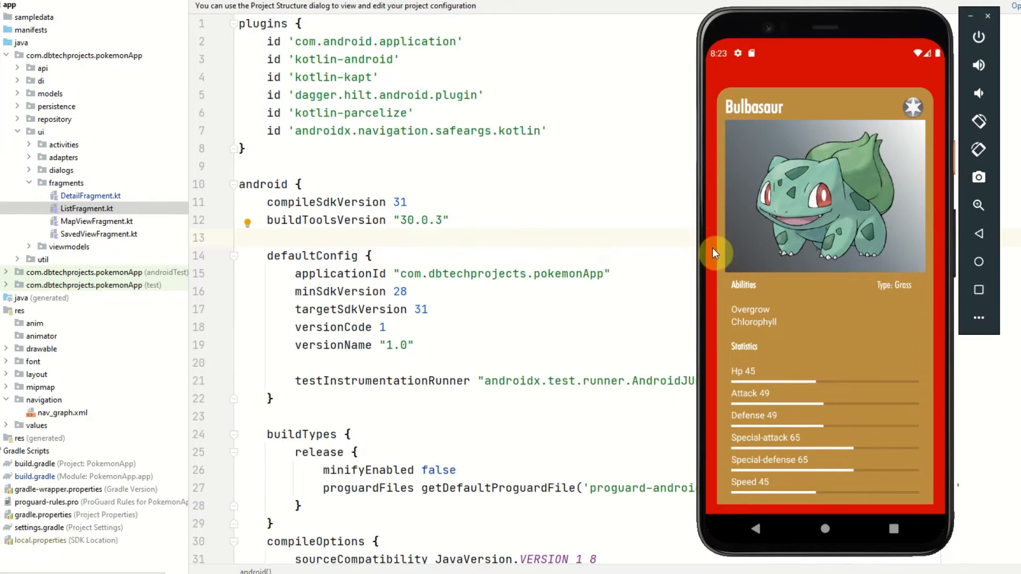
{"action": "mouse_move", "coordinate": [862, 203]}
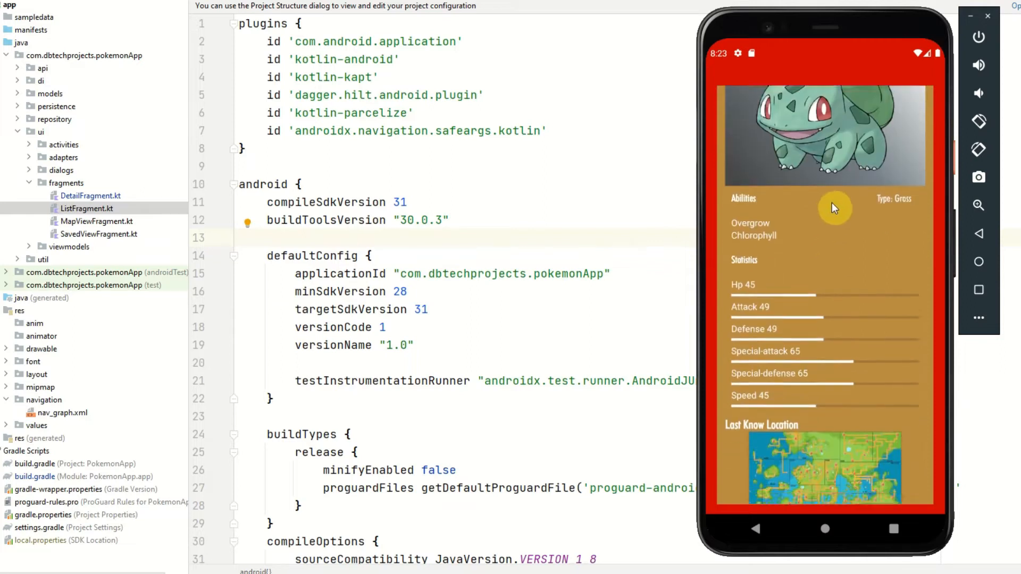
{"action": "scroll", "scroll_direction": "down", "scroll_amount": 3}
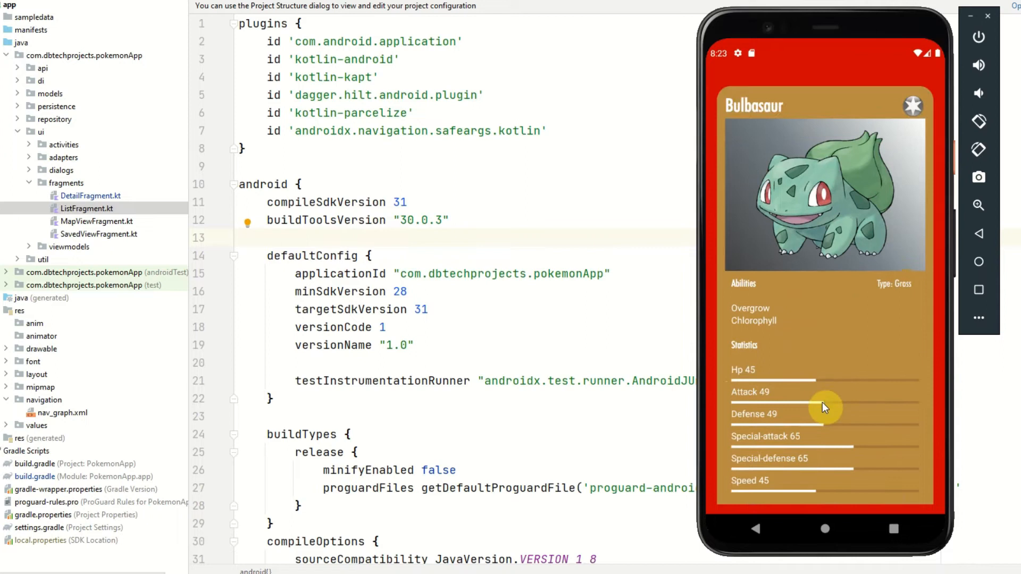
{"action": "scroll", "scroll_direction": "down", "scroll_amount": 3}
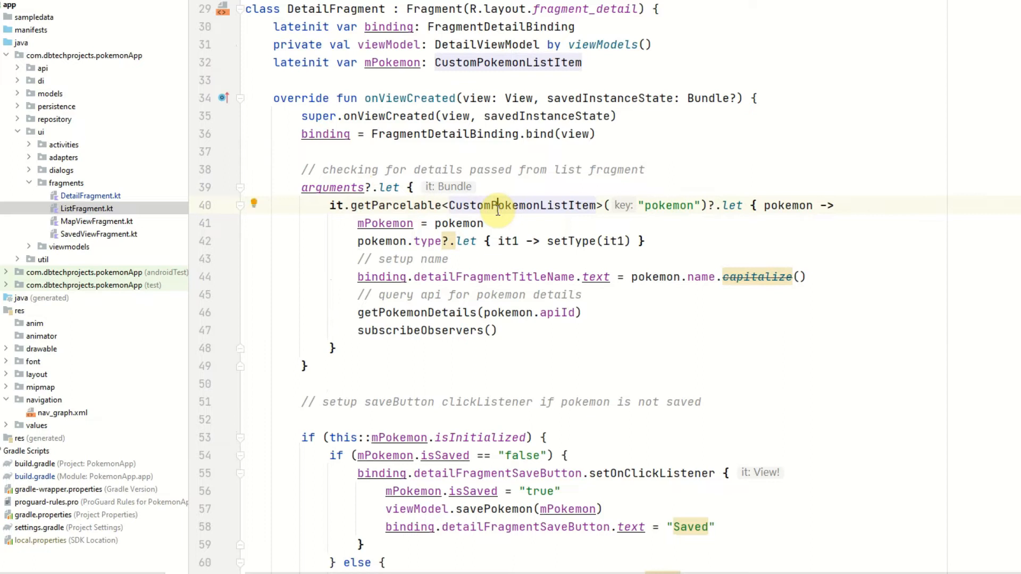
{"action": "mouse_move", "coordinate": [671, 205]}
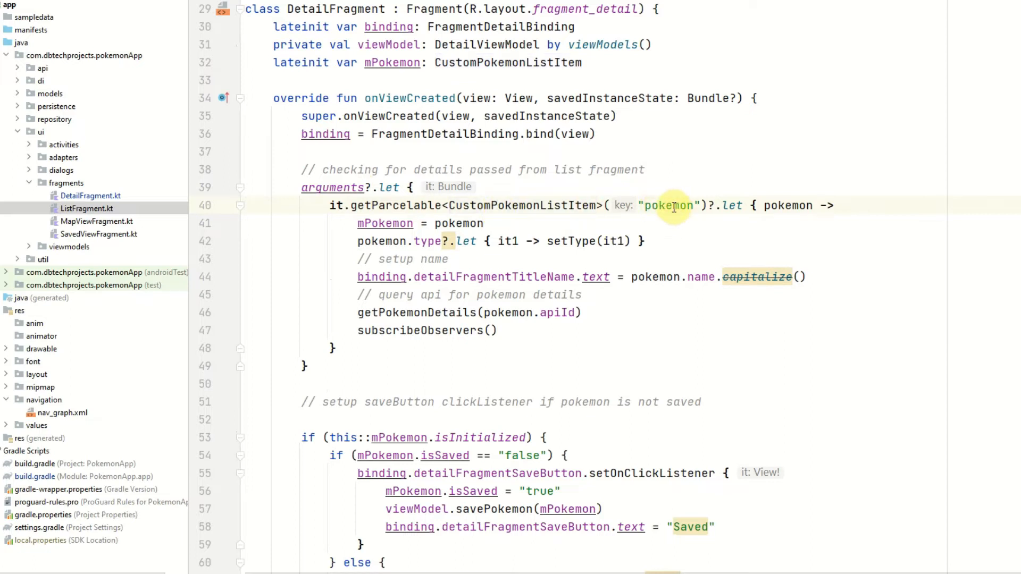
{"action": "mouse_move", "coordinate": [743, 194]}
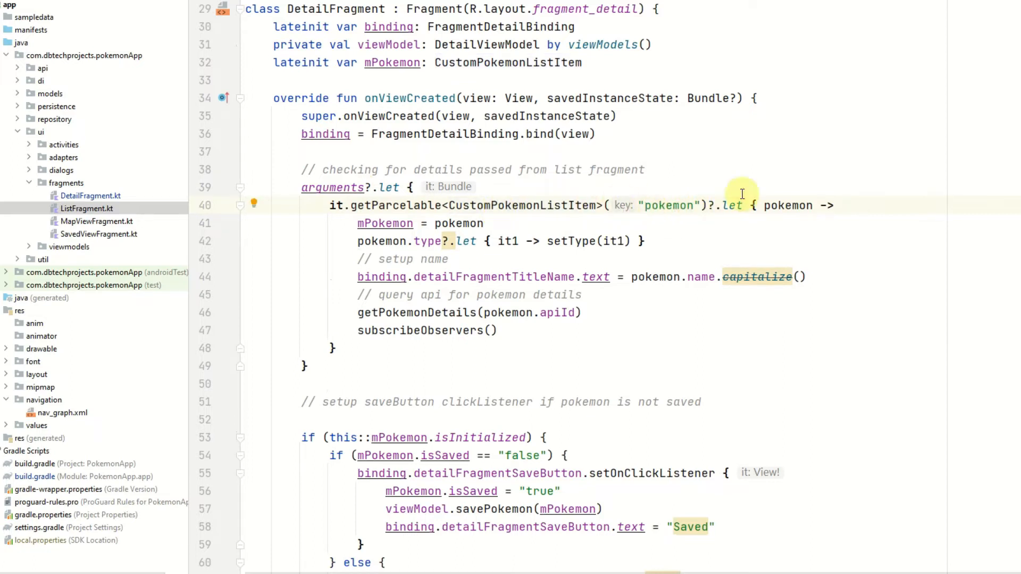
{"action": "mouse_move", "coordinate": [708, 204]}
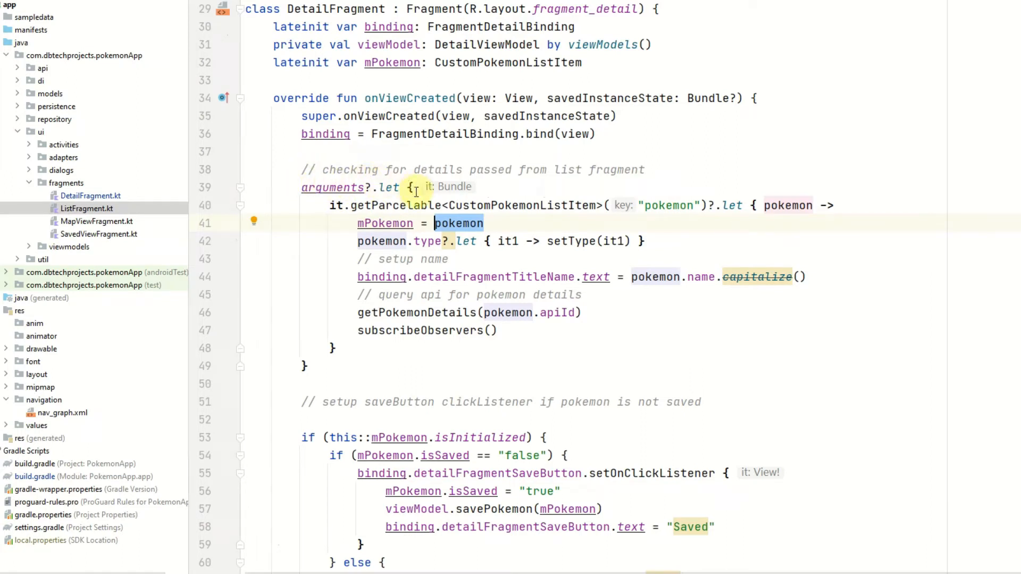
{"action": "scroll", "scroll_direction": "down", "scroll_amount": 3}
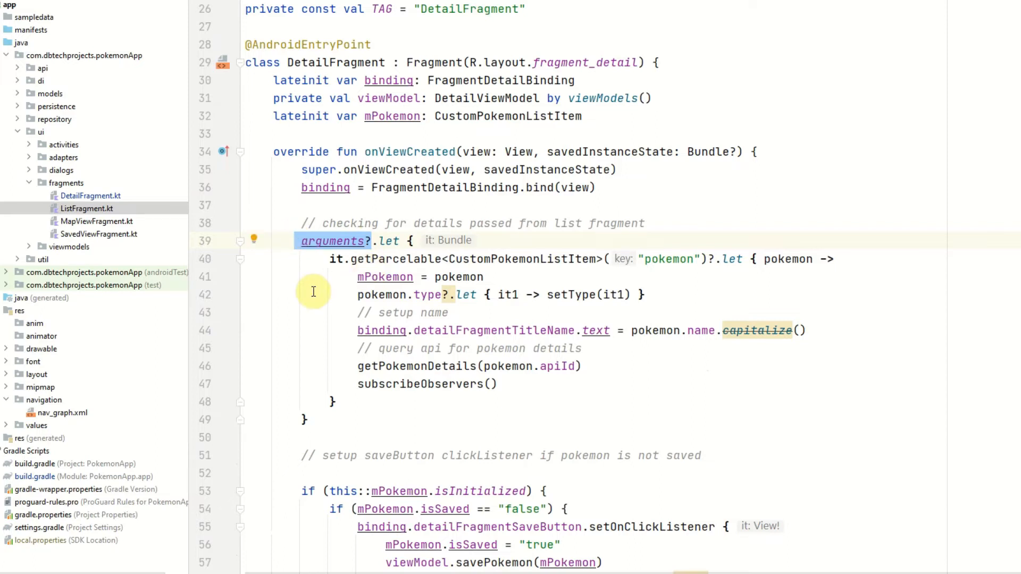
{"action": "left_click", "coordinate": [296, 240]}
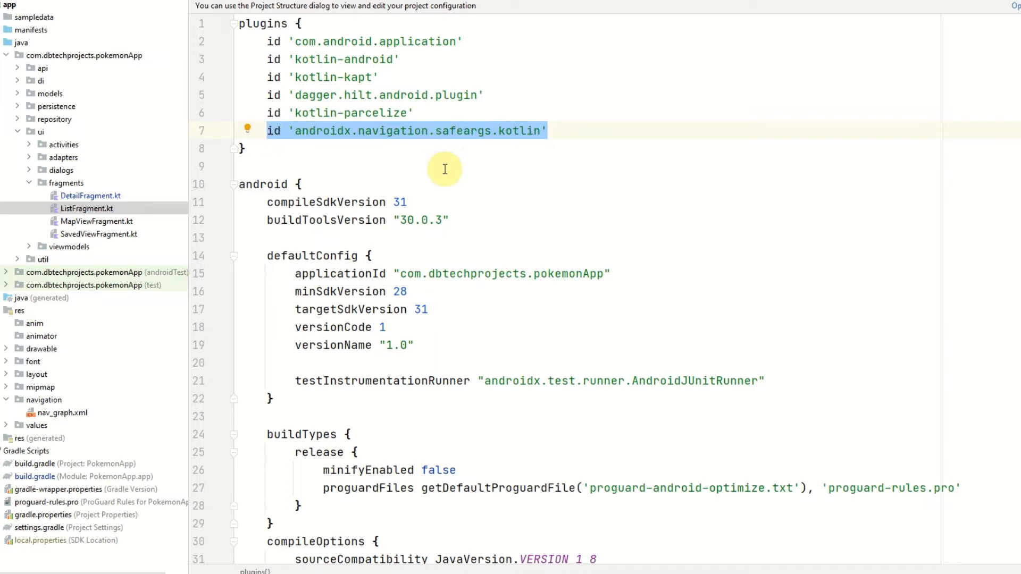
Step: Review the Safe Args plugin, navigation dependencies, nav_version 2.4.2 and the classpath in build.gradle
{"action": "scroll", "scroll_direction": "down", "scroll_amount": 3}
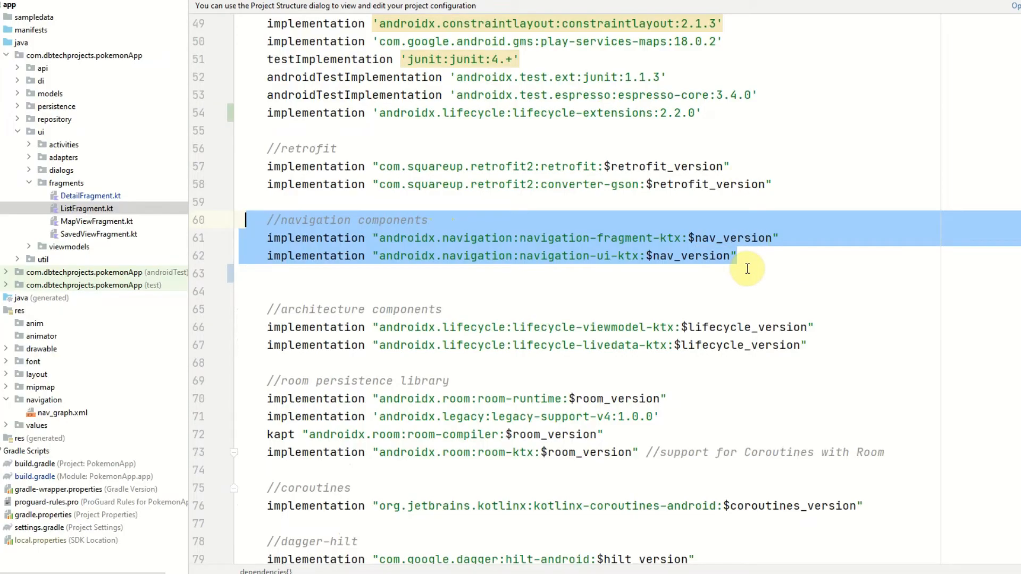
{"action": "mouse_move", "coordinate": [707, 270]}
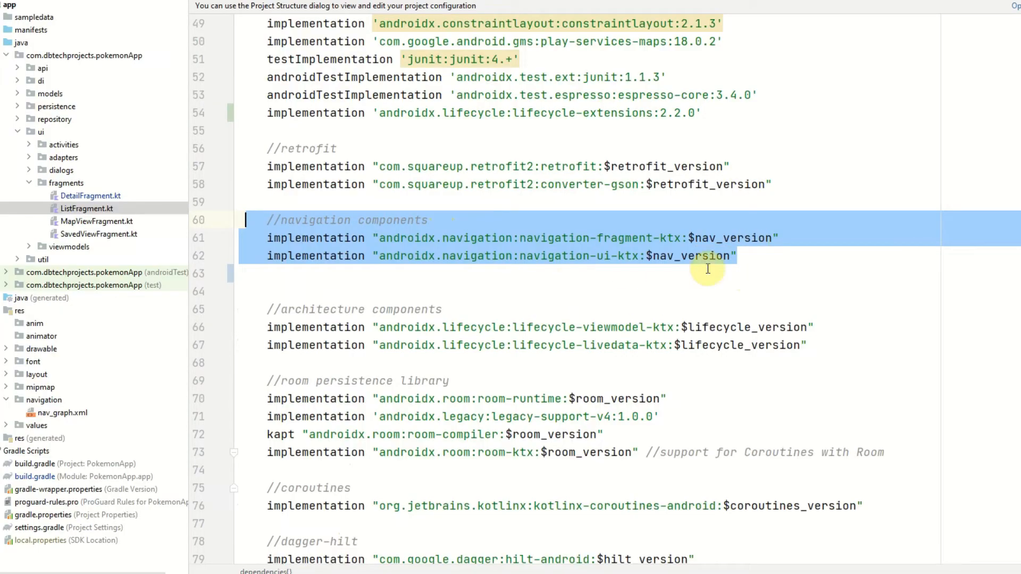
{"action": "left_click", "coordinate": [714, 256]}
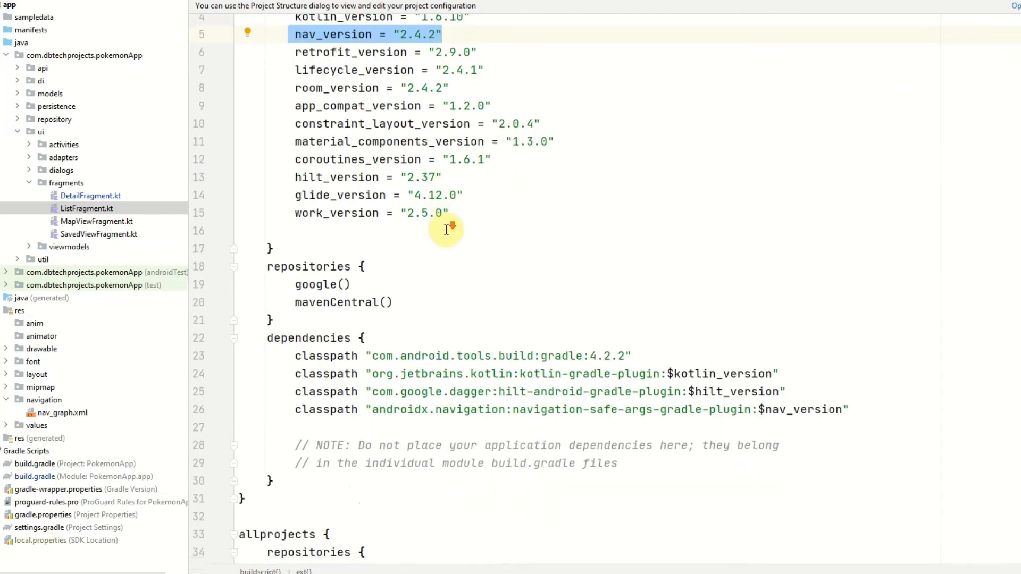
{"action": "scroll", "scroll_direction": "down", "scroll_amount": 3}
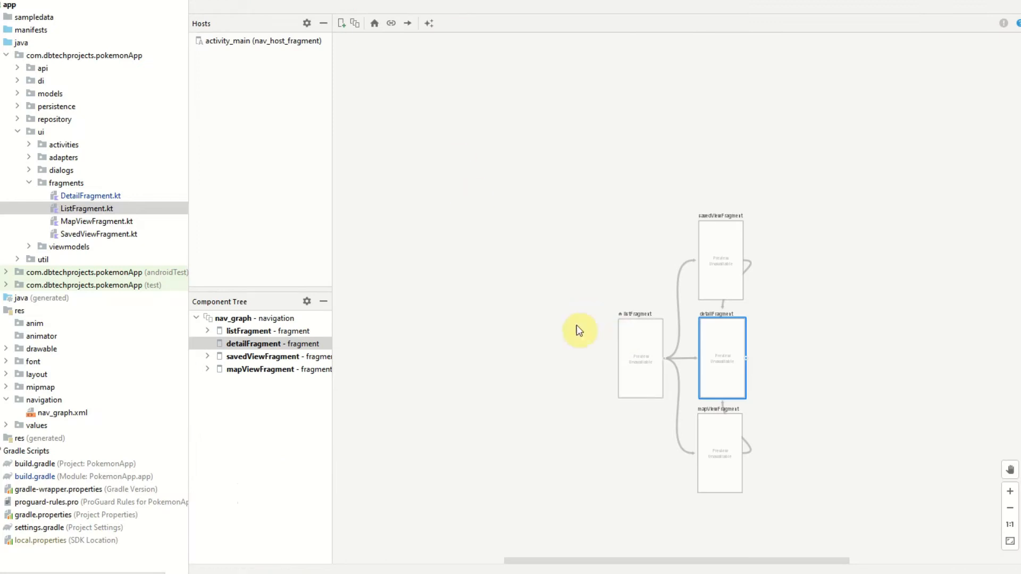
{"action": "mouse_move", "coordinate": [720, 371]}
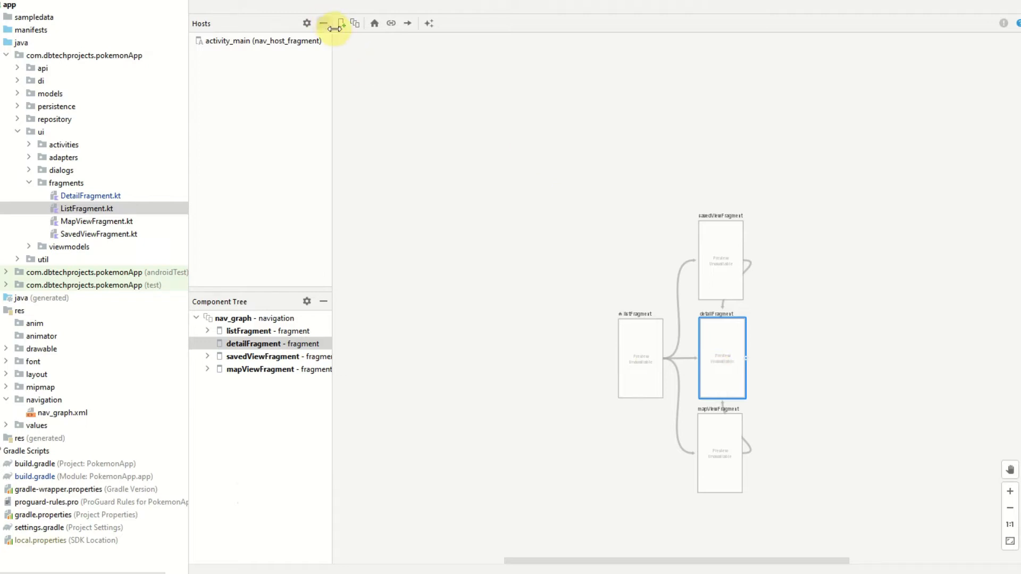
Step: Dismiss the New Destination popup and select detailFragment in the nav_graph.xml Design view
{"action": "left_click", "coordinate": [339, 23]}
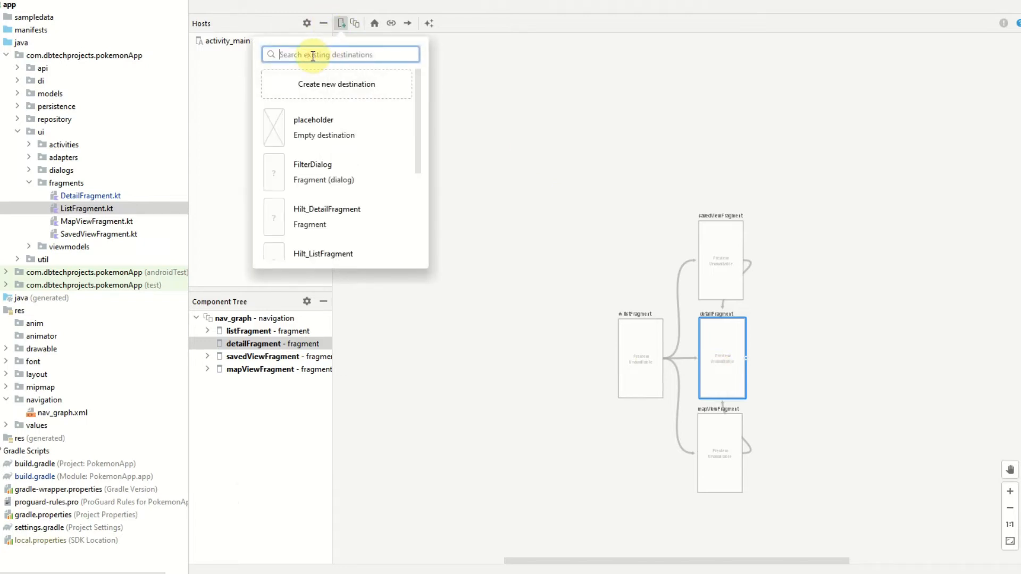
{"action": "type", "text": "de"}
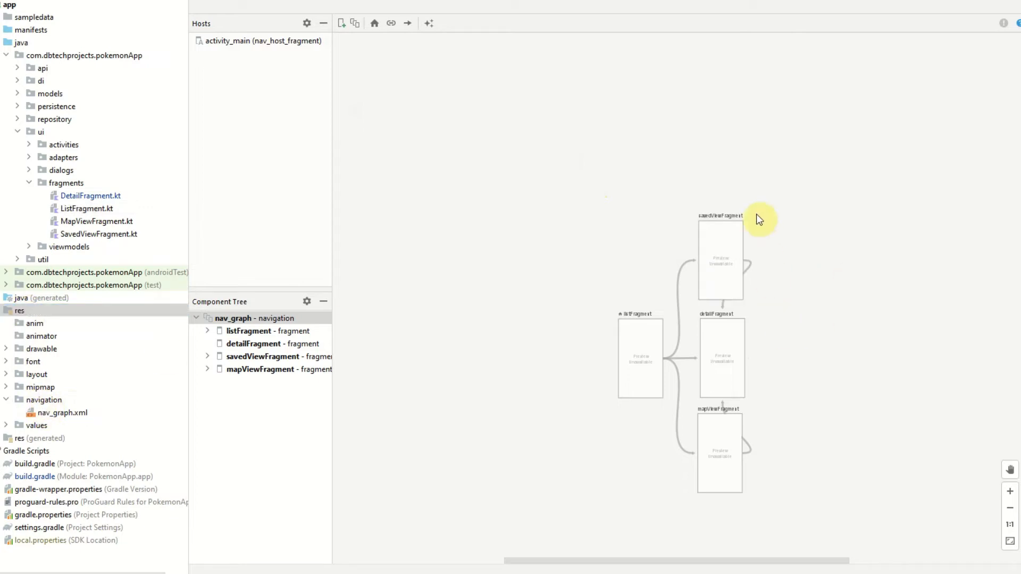
{"action": "left_click", "coordinate": [721, 359]}
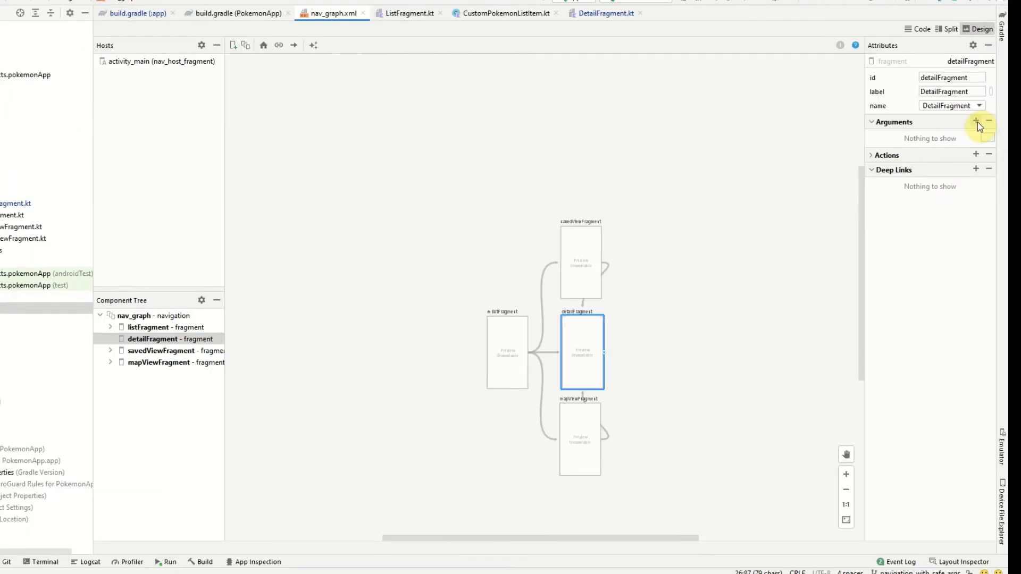
Step: Add a 'pokemon' argument of Custom Parcelable type CustomPokemonListItem to detailFragment
{"action": "left_click", "coordinate": [976, 122]}
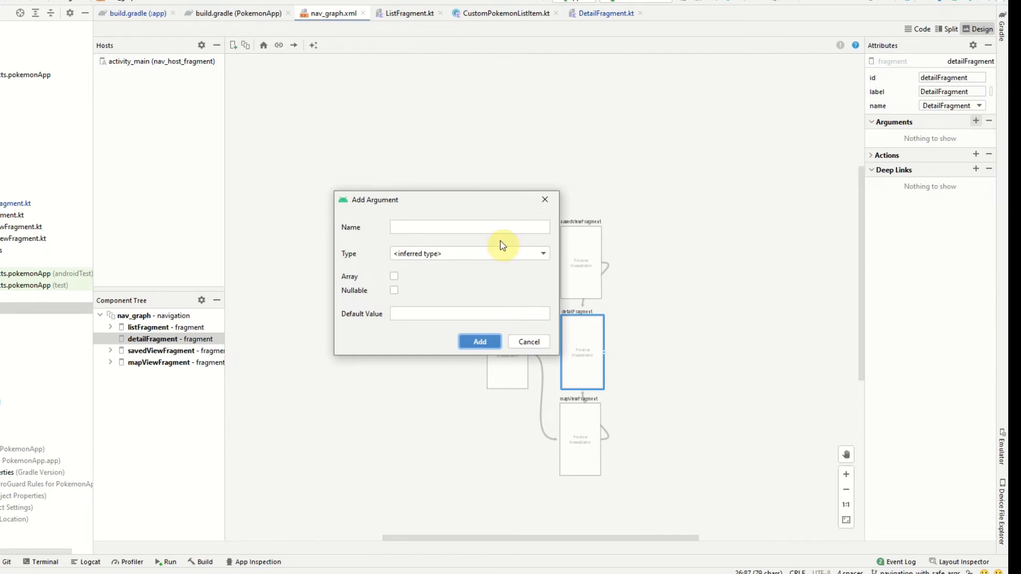
{"action": "type", "text": "pokemon"}
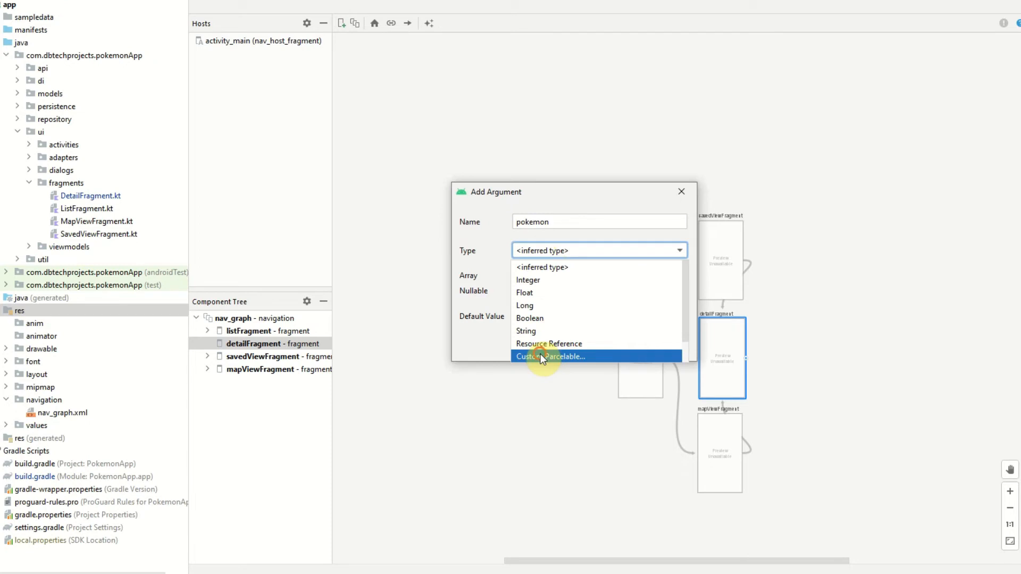
{"action": "left_click", "coordinate": [550, 356]}
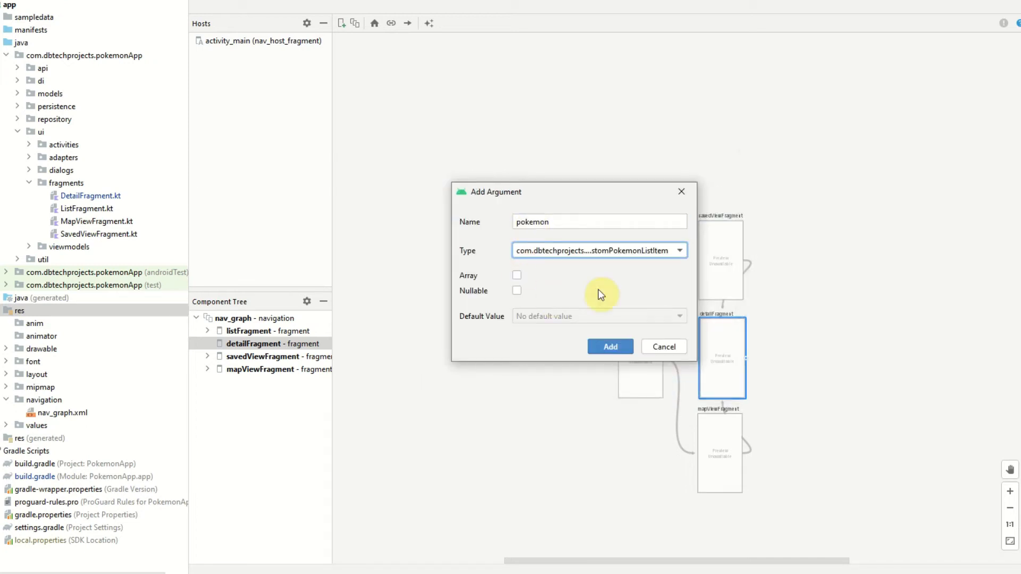
{"action": "left_click", "coordinate": [609, 345]}
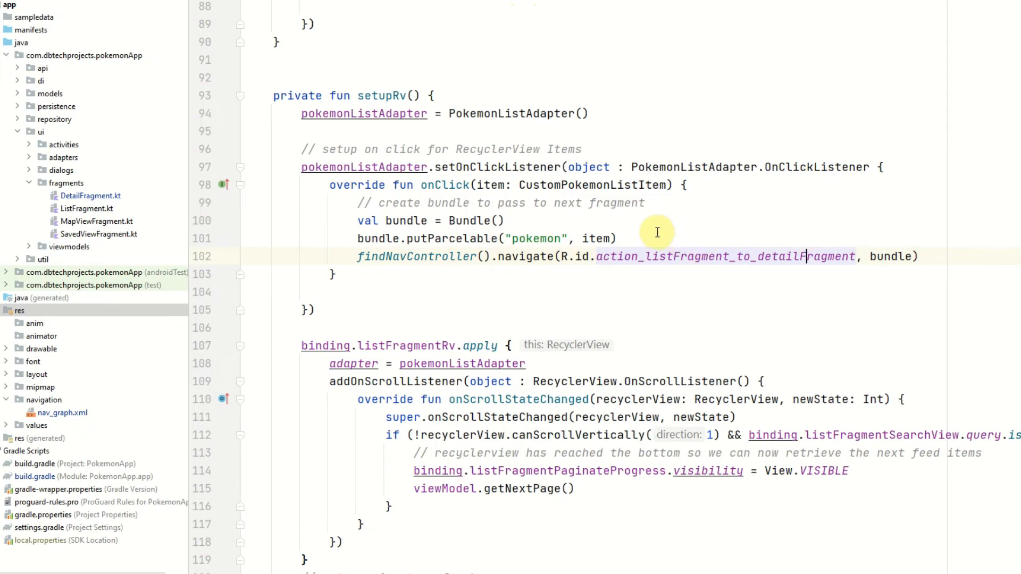
{"action": "mouse_move", "coordinate": [470, 258]}
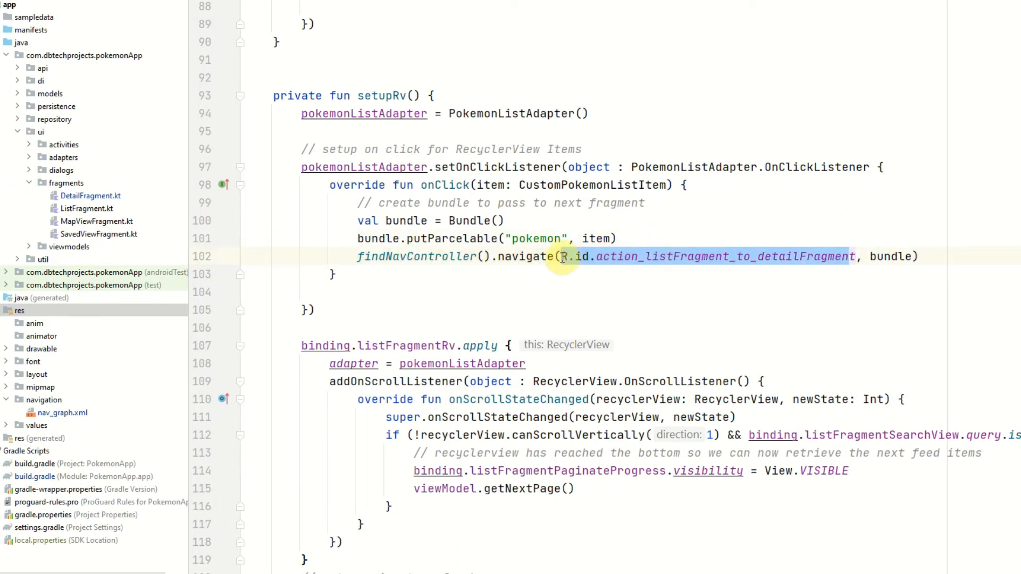
Step: Navigate via ListFragmentDirections.actionListFragmentToDetailFragment(item) in ListFragment, then open DetailFragment.kt
{"action": "key", "text": "Delete"}
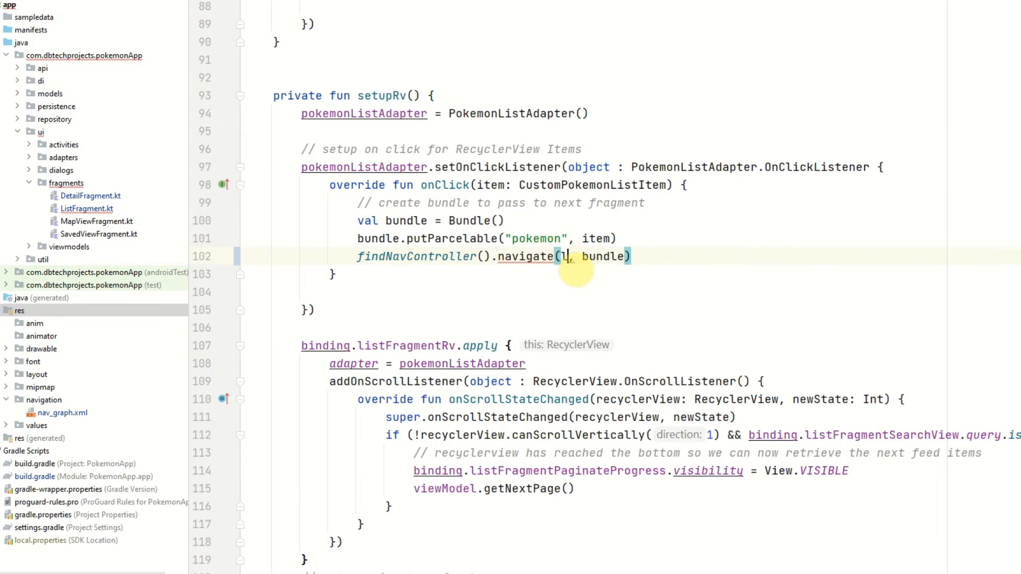
{"action": "type", "text": "List"}
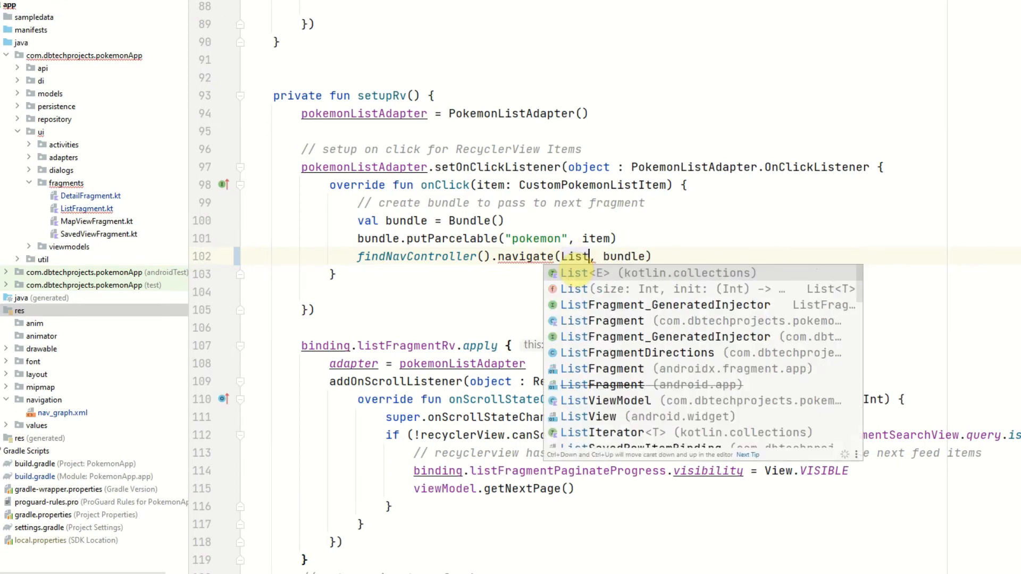
{"action": "left_click", "coordinate": [636, 352]}
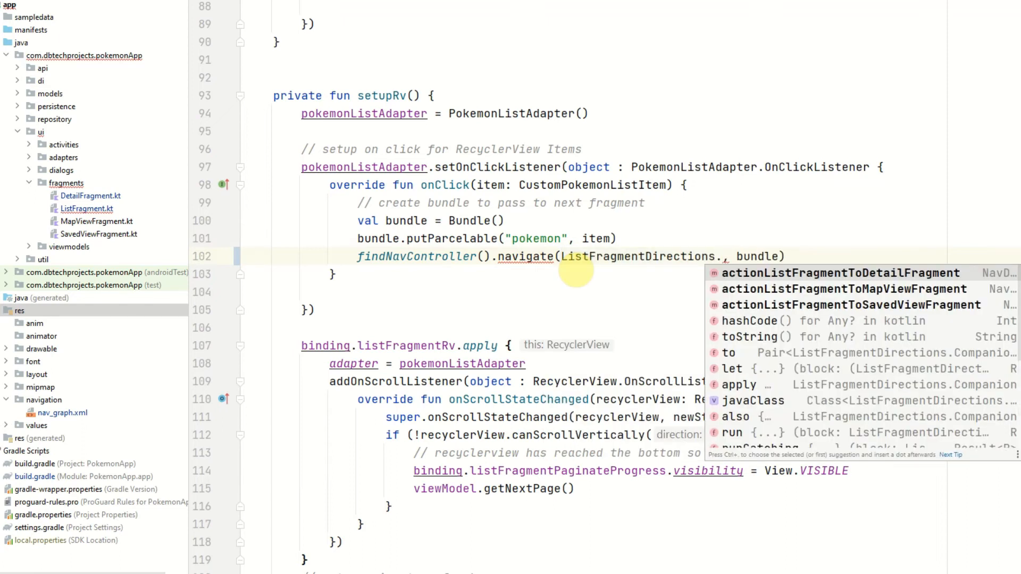
{"action": "left_click", "coordinate": [833, 272]}
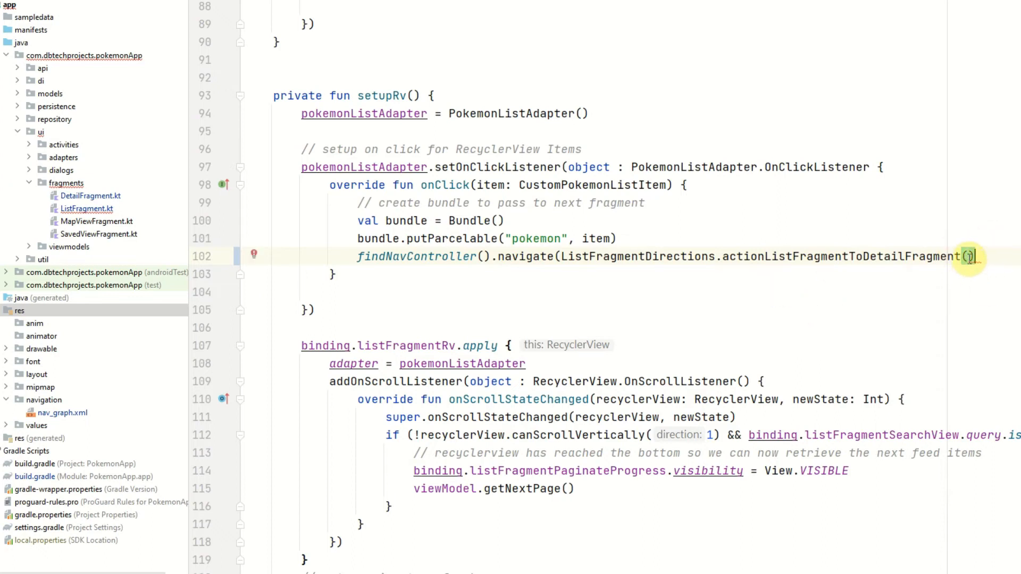
{"action": "type", "text": ")"}
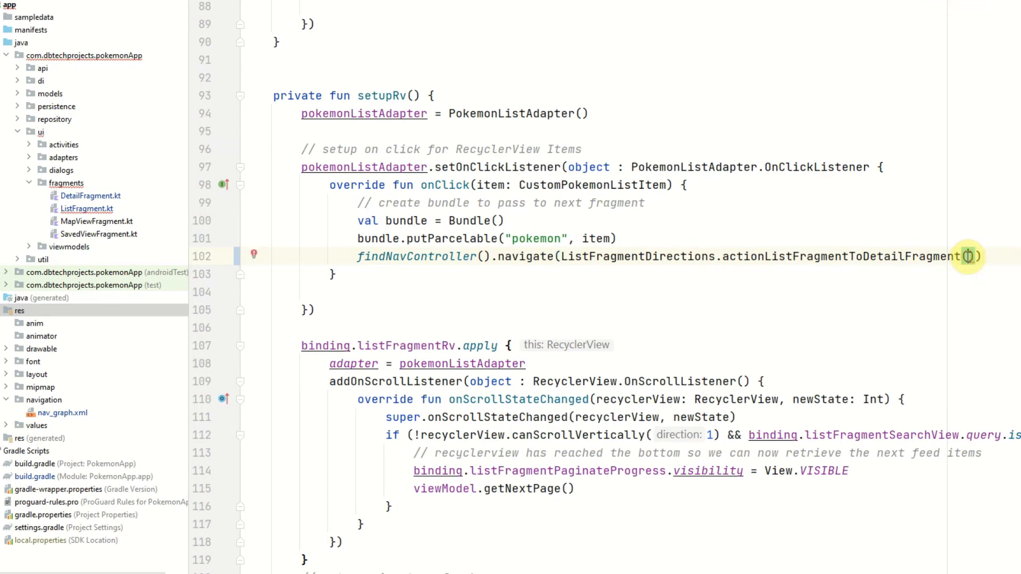
{"action": "type", "text": "I"}
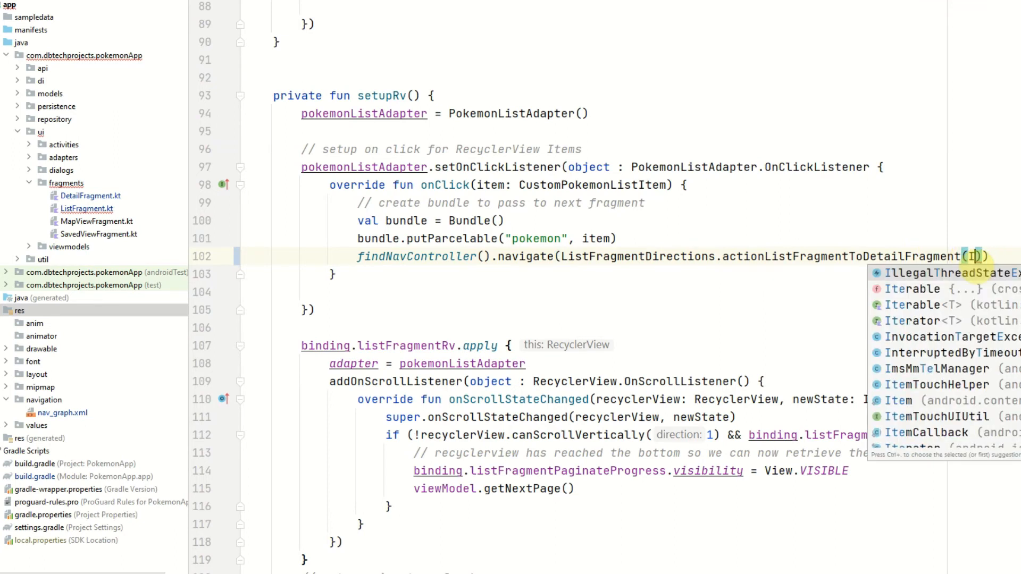
{"action": "type", "text": "item"}
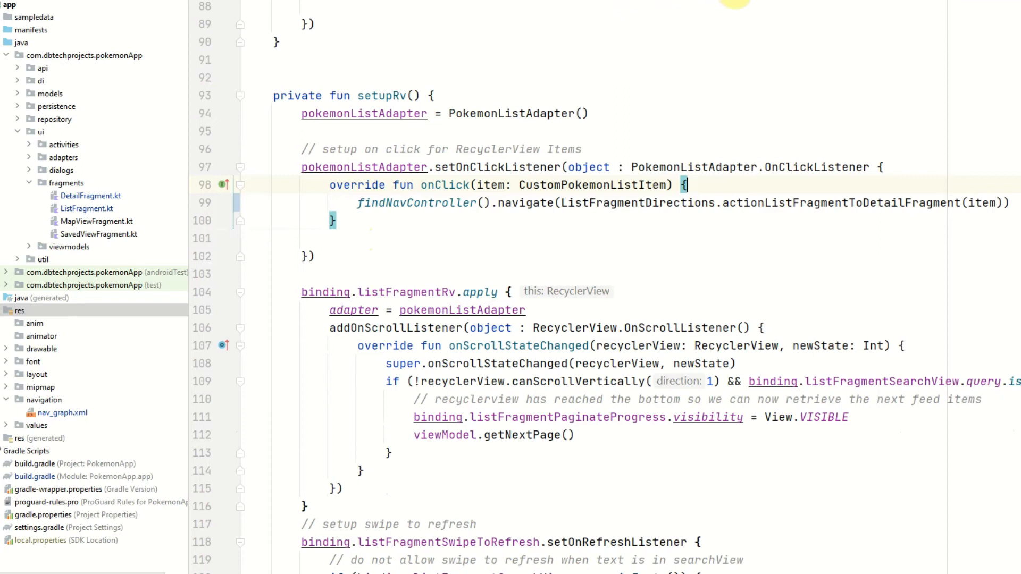
{"action": "left_click", "coordinate": [91, 197]}
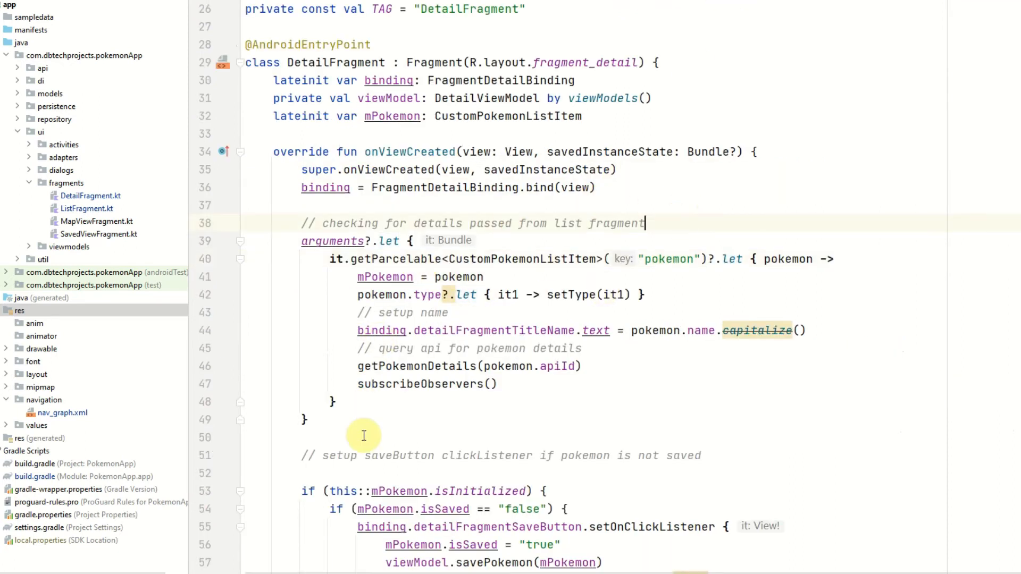
Step: Declare 'private val navigationArgs: DetailFragmentArgs by navArgs()' below mPokemon in DetailFragment
{"action": "scroll", "scroll_direction": "down", "scroll_amount": 3}
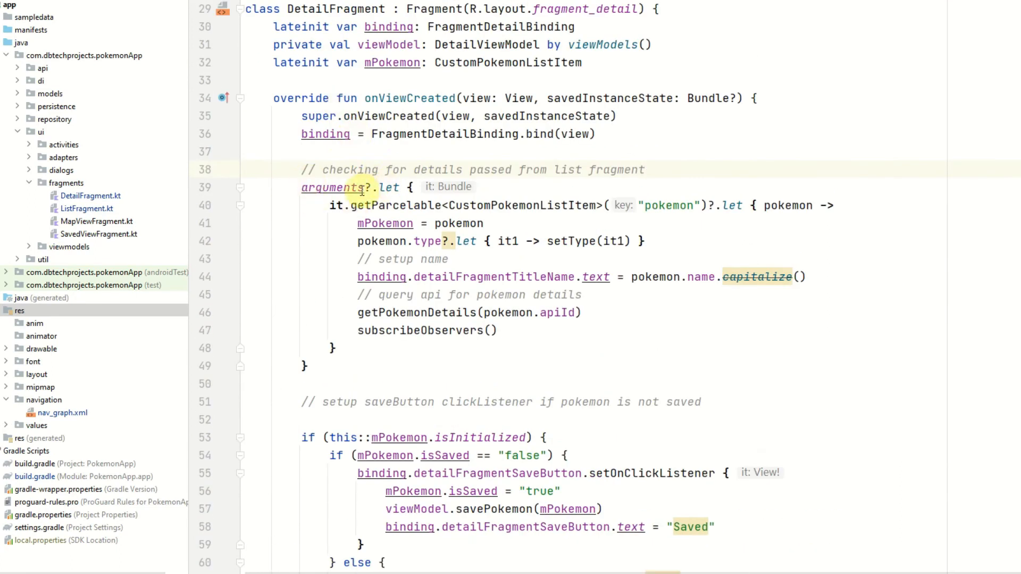
{"action": "mouse_move", "coordinate": [455, 205]}
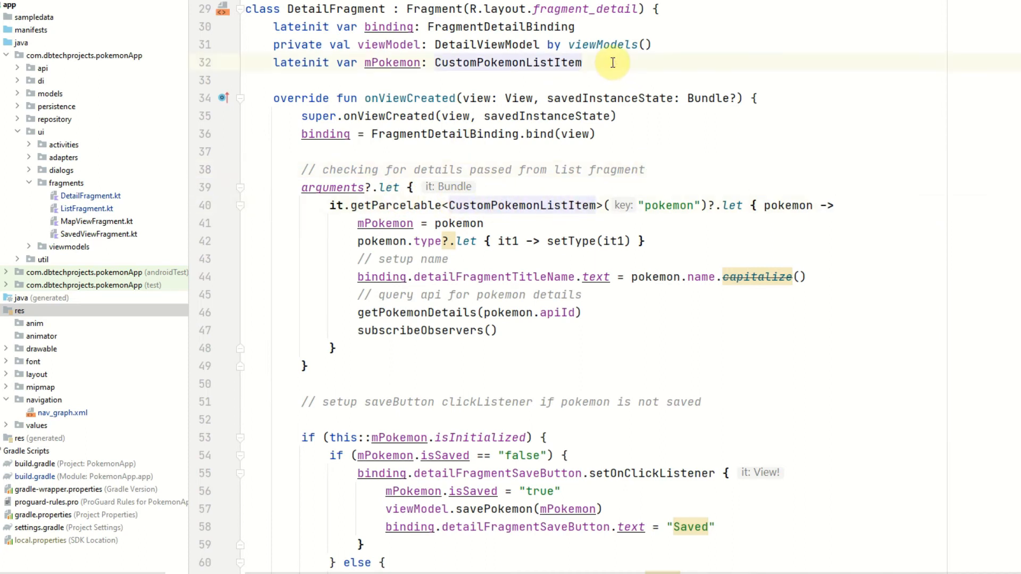
{"action": "type", "text": "private val"}
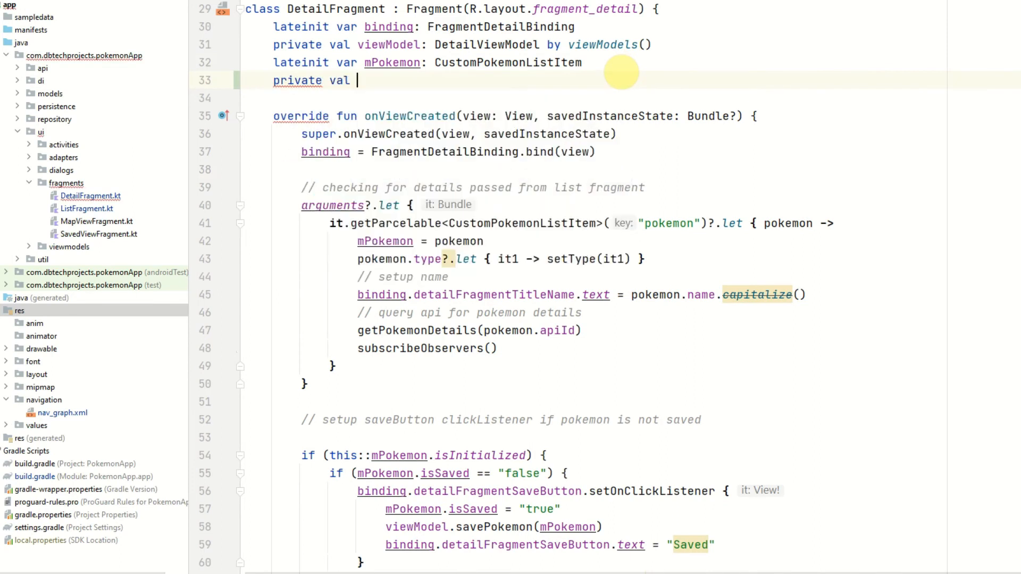
{"action": "type", "text": "naviga"}
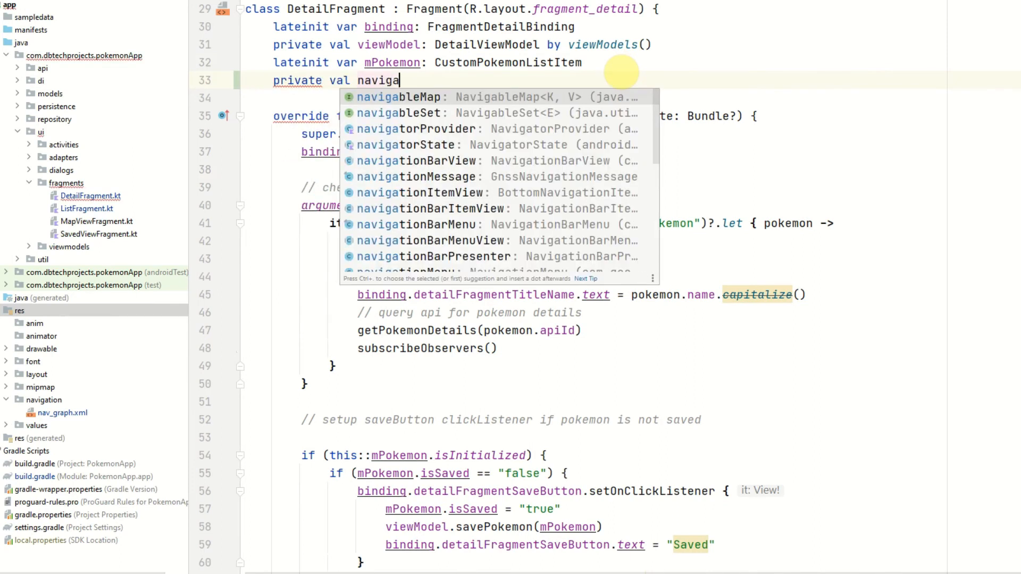
{"action": "type", "text": "tionArgs :"}
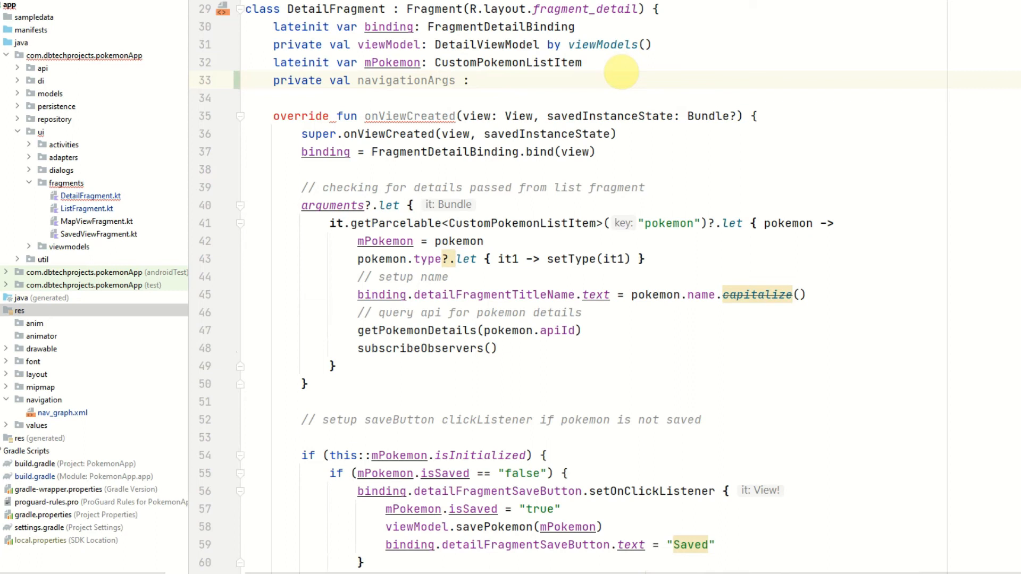
{"action": "type", "text": "DetailFragmentArgs"}
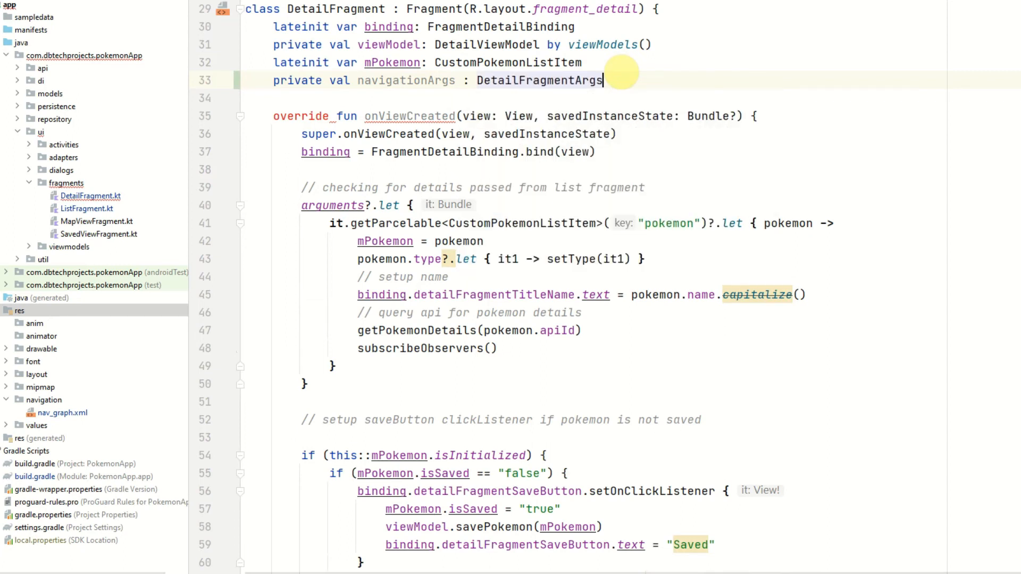
{"action": "type", "text": "by"}
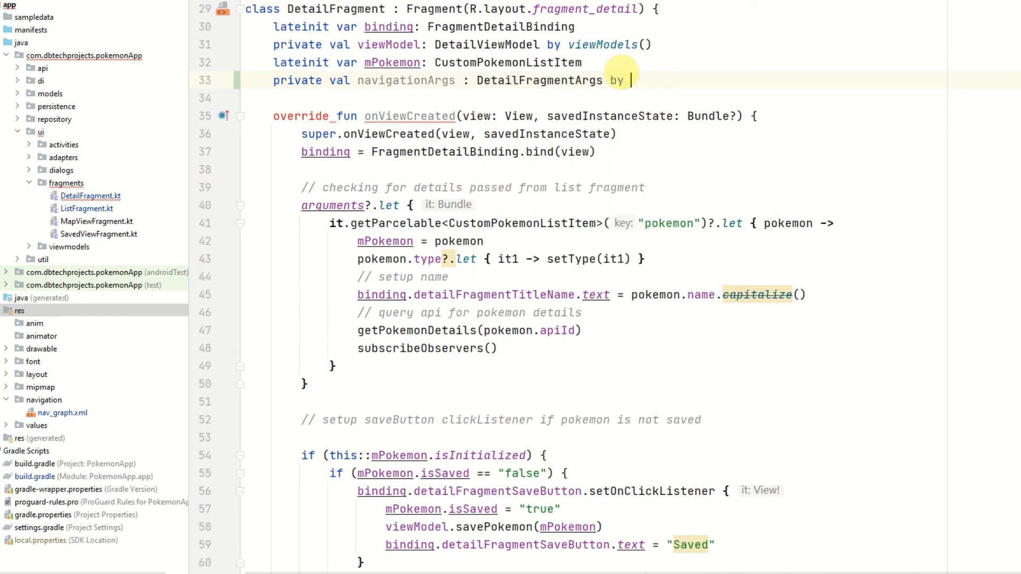
{"action": "type", "text": "nav"}
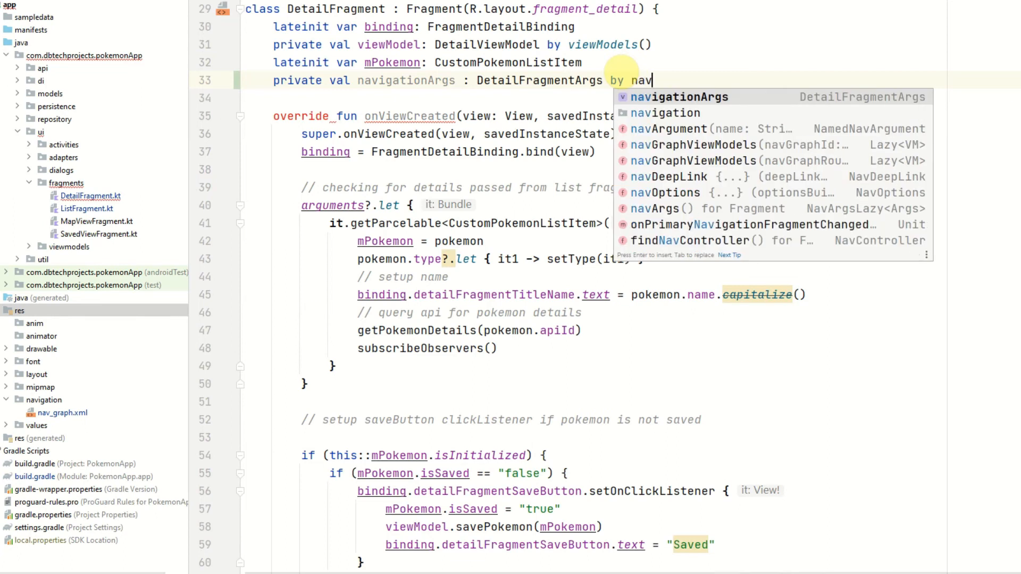
{"action": "type", "text": "Args("}
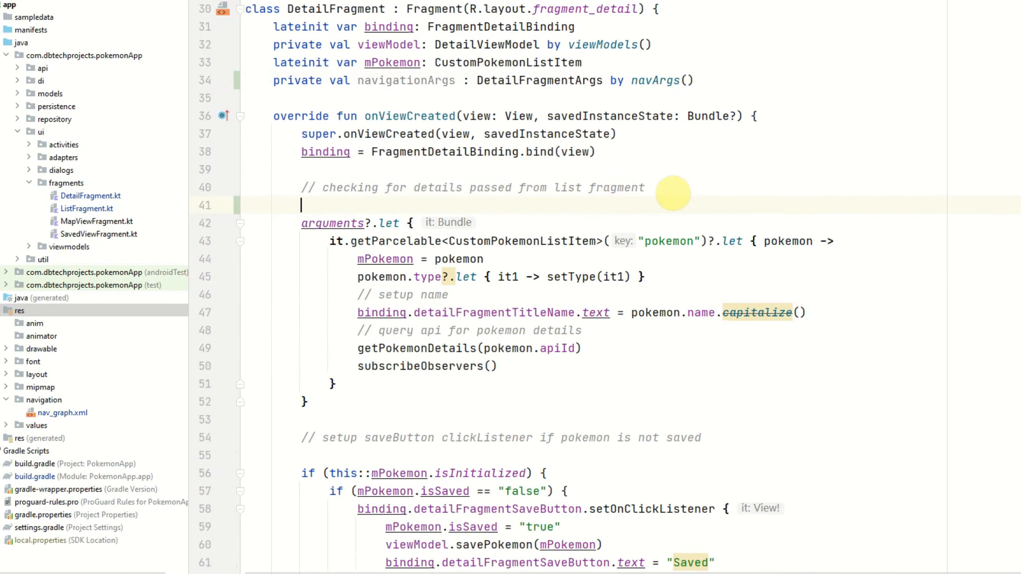
Step: Assign mPokemon = navigationArgs.pokemon in DetailFragment
{"action": "type", "text": "m"}
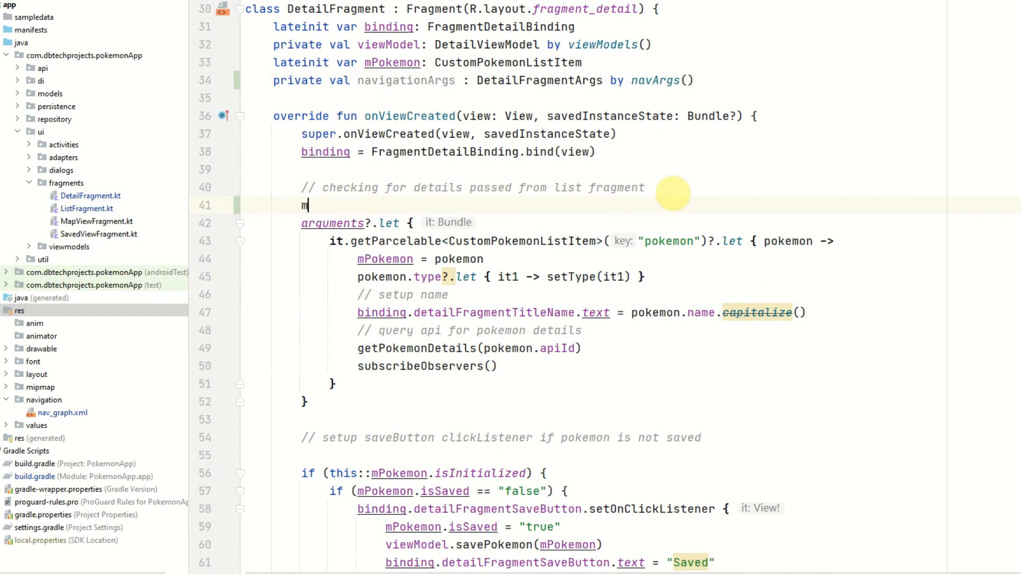
{"action": "type", "text": "Pokemon ="}
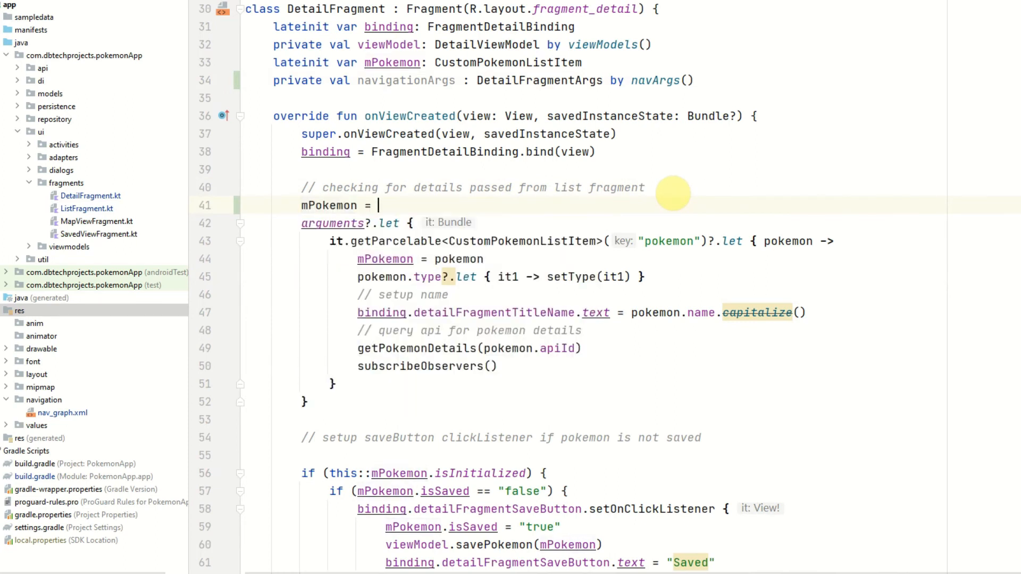
{"action": "type", "text": "navigationArgs.pokemon"}
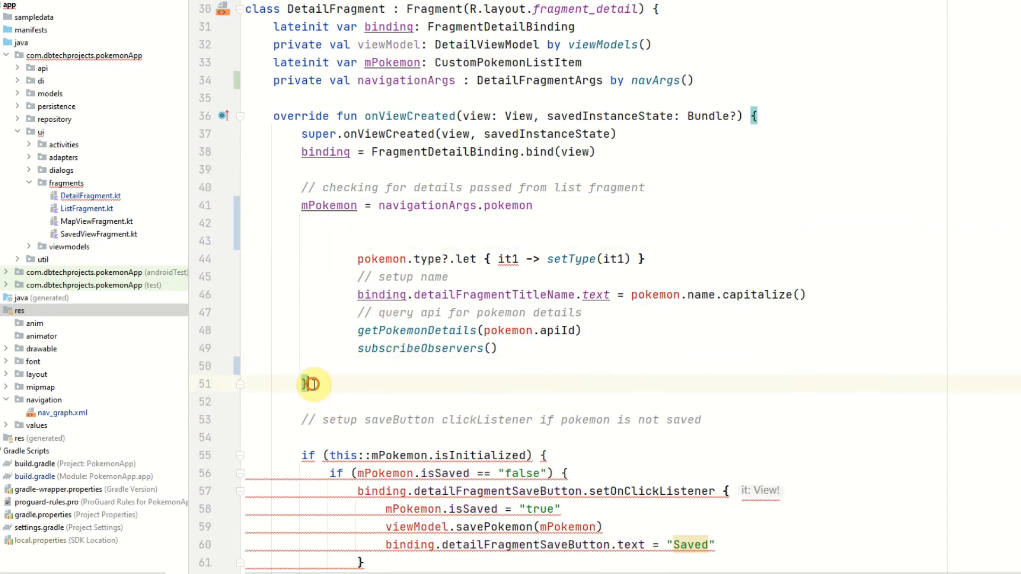
Step: Remove the arguments?.let braces, reindent the lines, and rename pokemon to mPokemon
{"action": "left_click", "coordinate": [502, 348]}
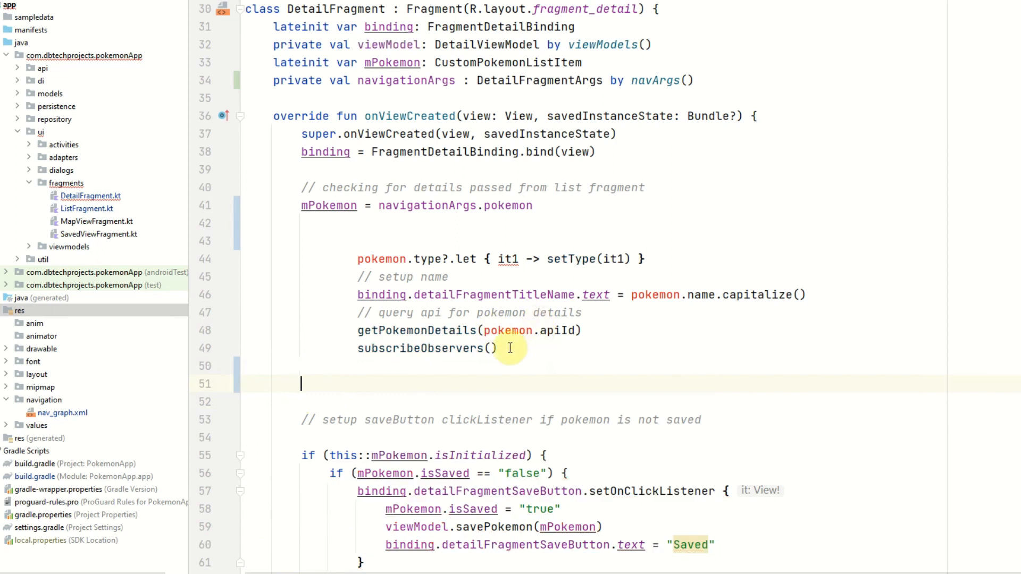
{"action": "left_click_drag", "start_coordinate": [510, 347], "coordinate": [352, 259]}
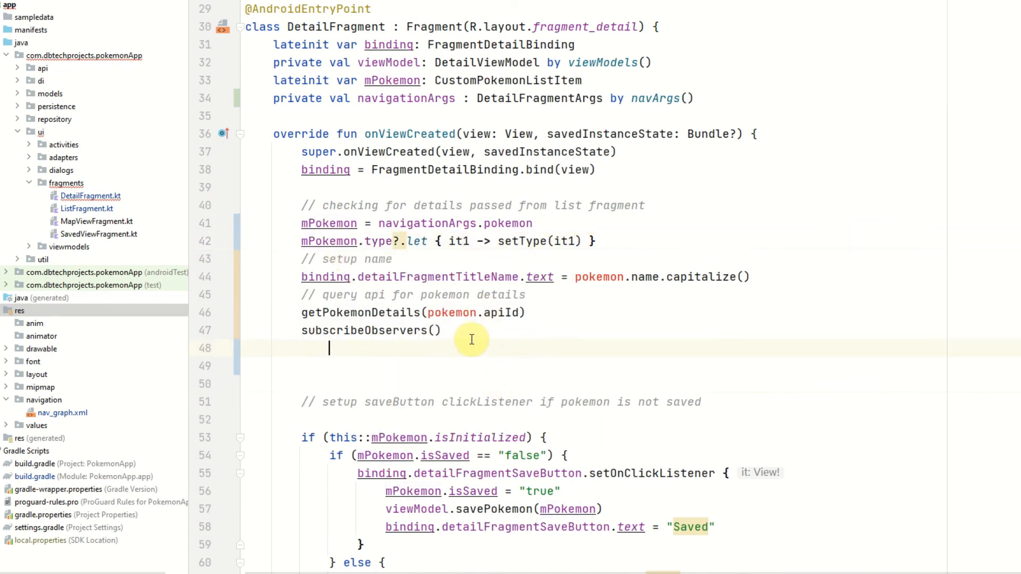
{"action": "type", "text": "mP"}
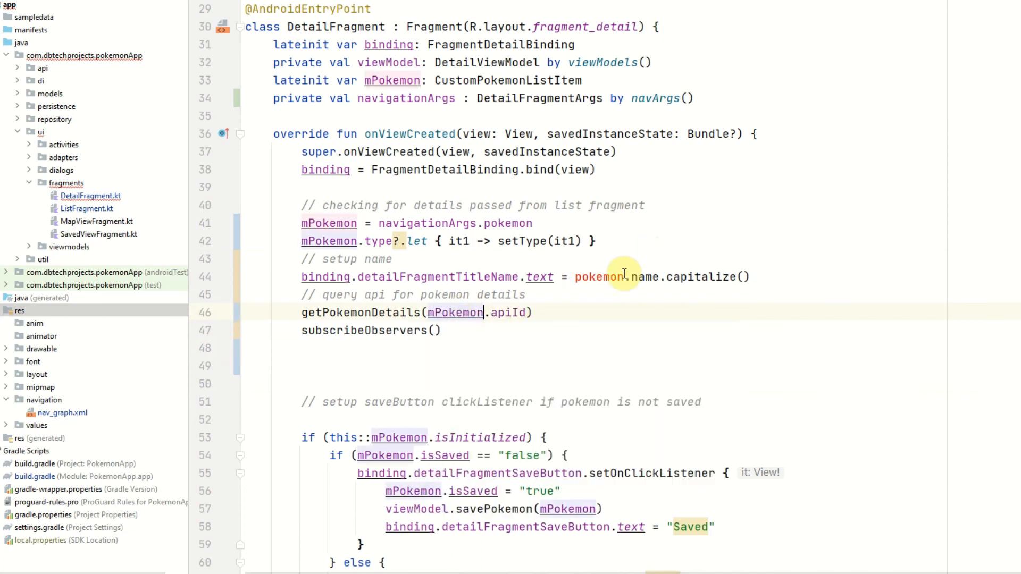
{"action": "type", "text": "mp"}
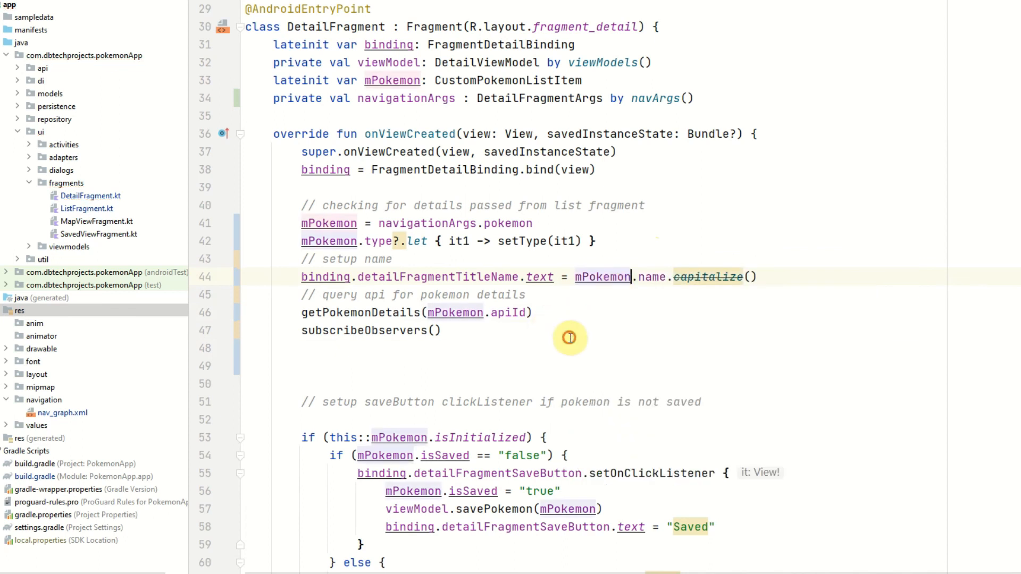
{"action": "scroll", "scroll_direction": "down", "scroll_amount": 3}
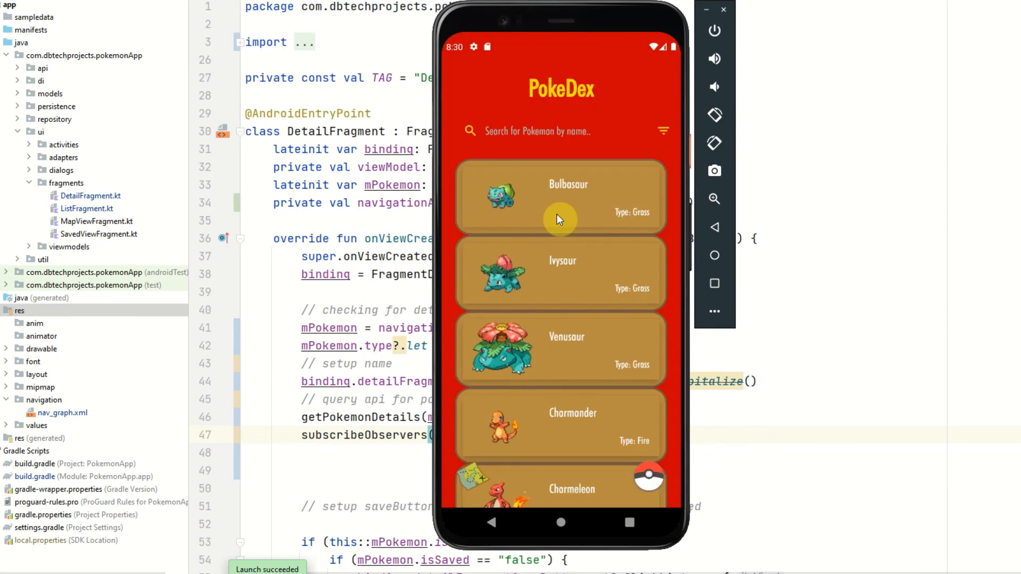
{"action": "mouse_move", "coordinate": [543, 334]}
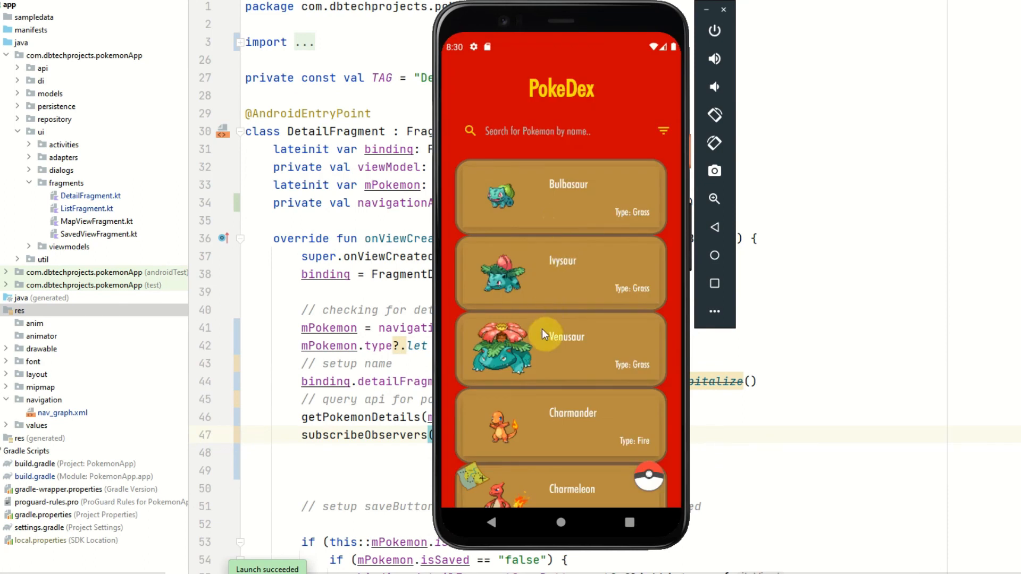
{"action": "mouse_move", "coordinate": [551, 217]}
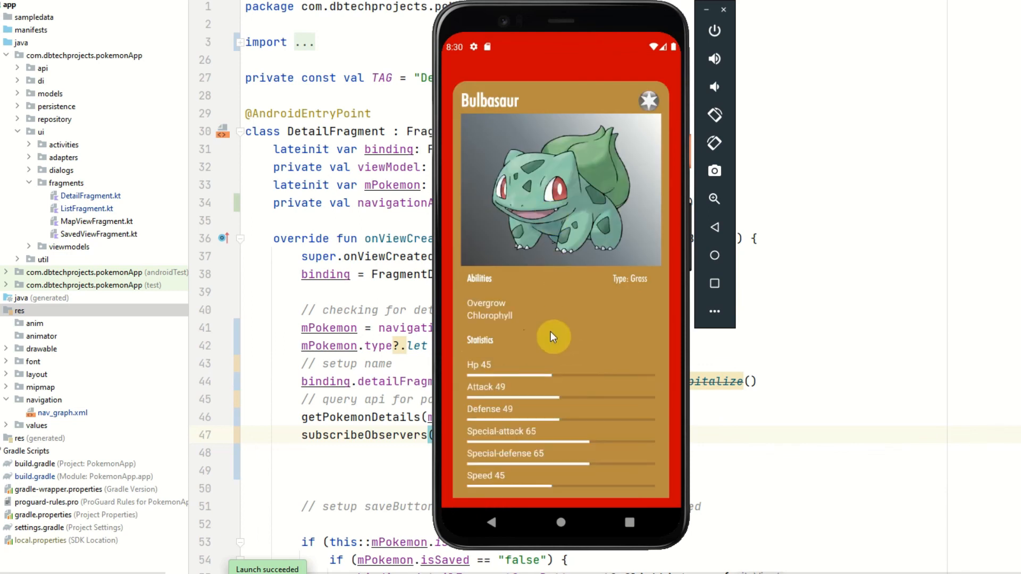
Step: Scroll Bulbasaur's details, go back to the list, and open Venusaur's detail screen
{"action": "scroll", "scroll_direction": "down", "scroll_amount": 3}
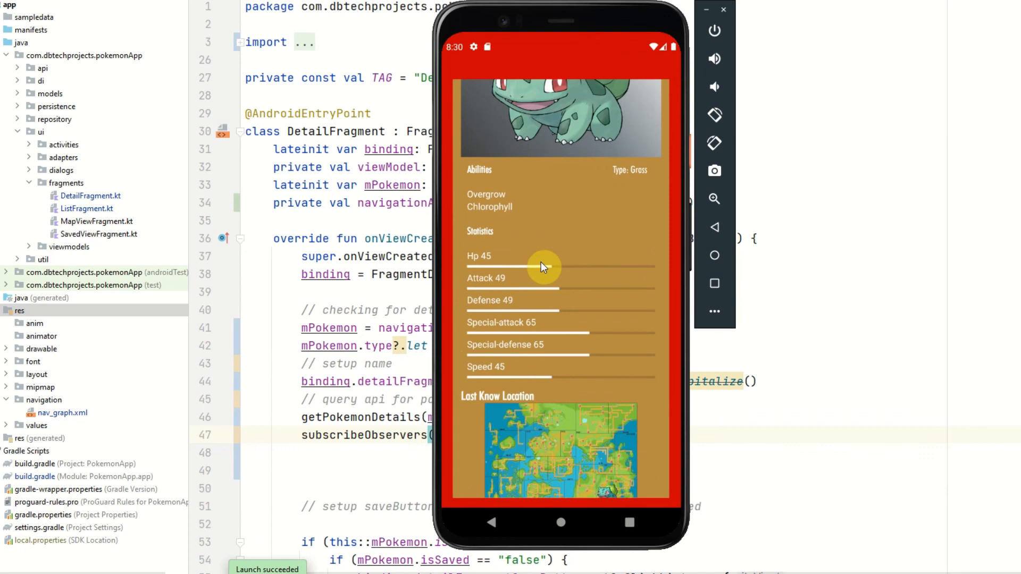
{"action": "scroll", "scroll_direction": "down", "scroll_amount": 3}
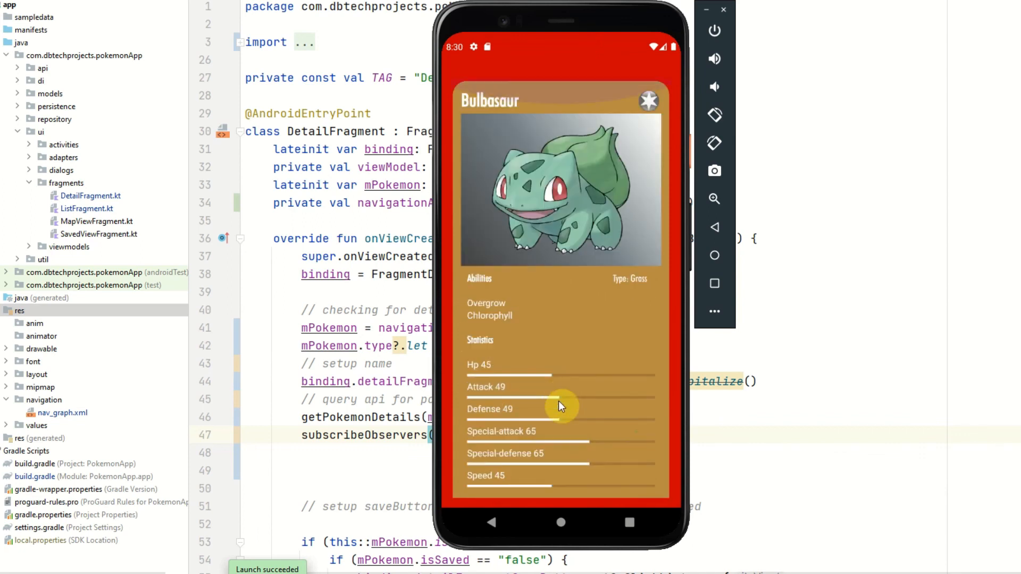
{"action": "left_click", "coordinate": [491, 522]}
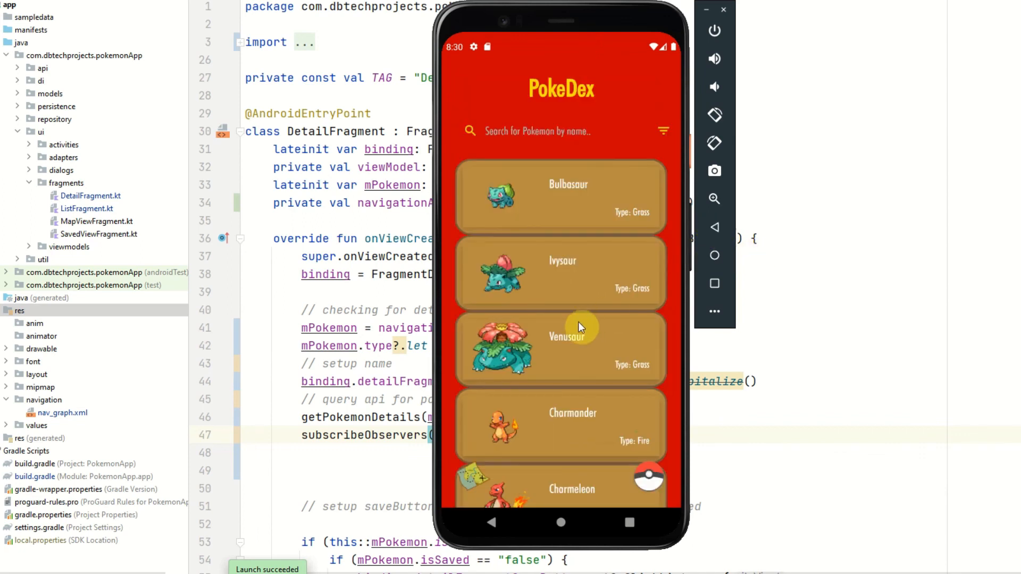
{"action": "mouse_move", "coordinate": [540, 363]}
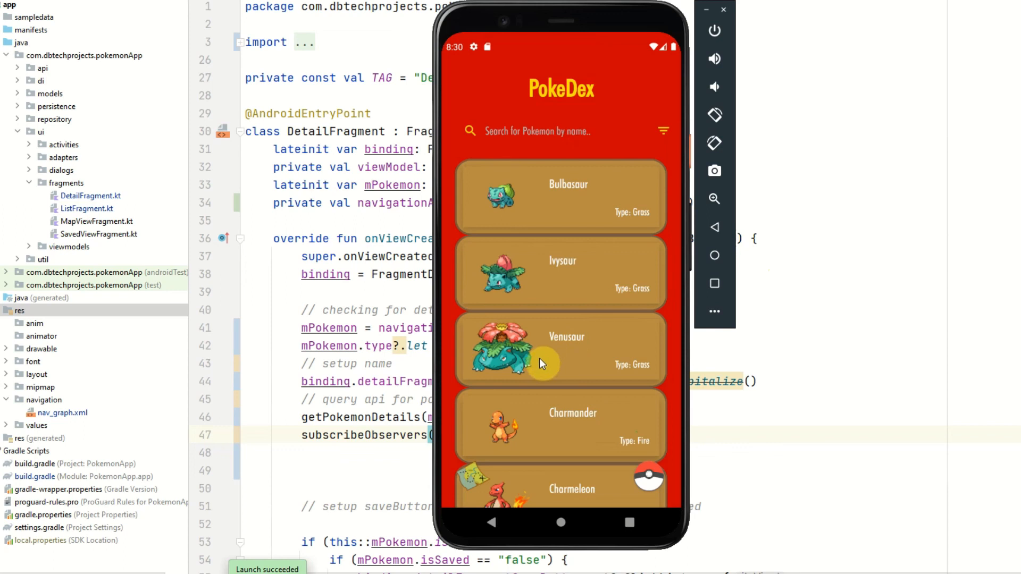
{"action": "left_click", "coordinate": [560, 348]}
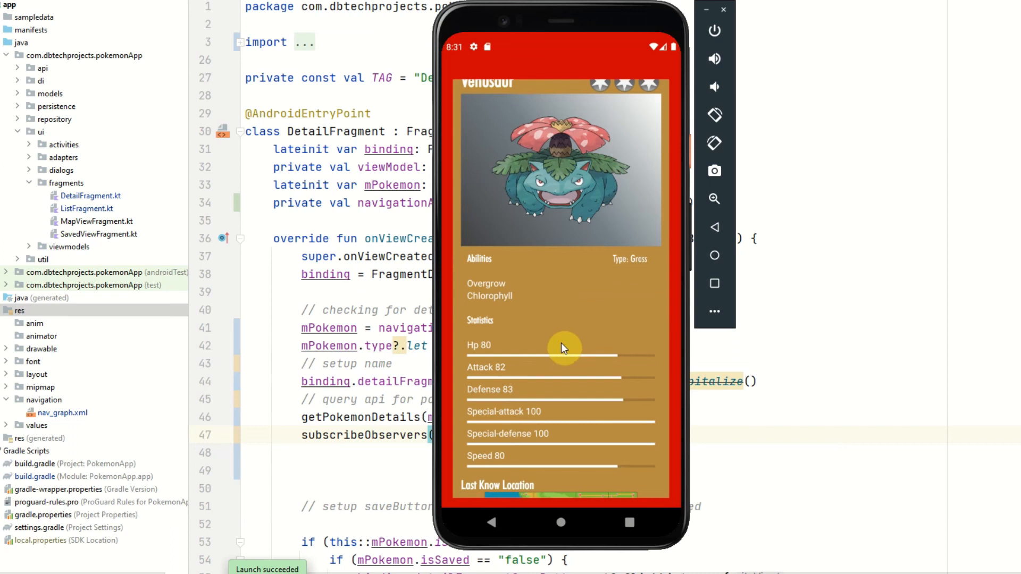
{"action": "mouse_move", "coordinate": [563, 377]}
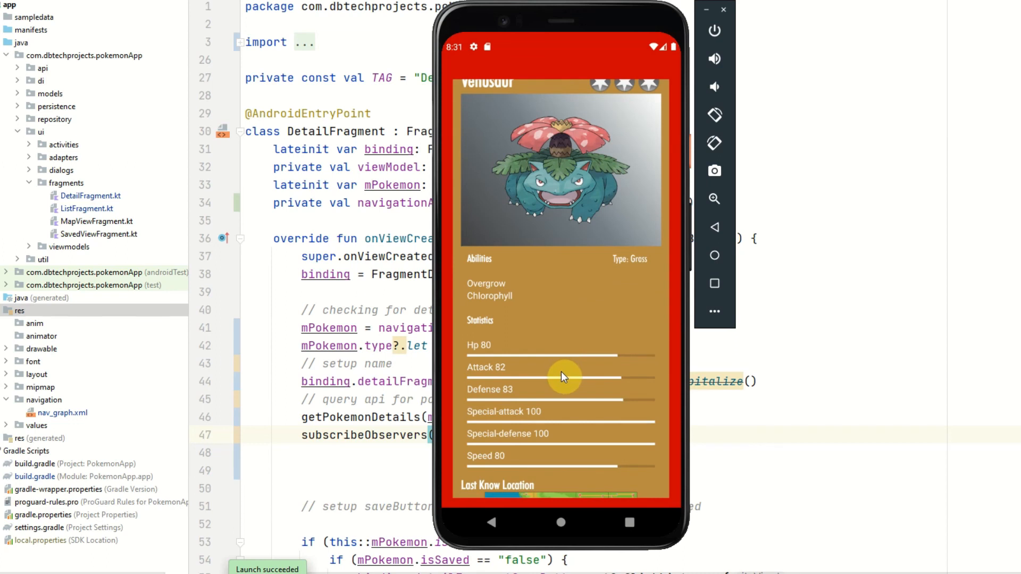